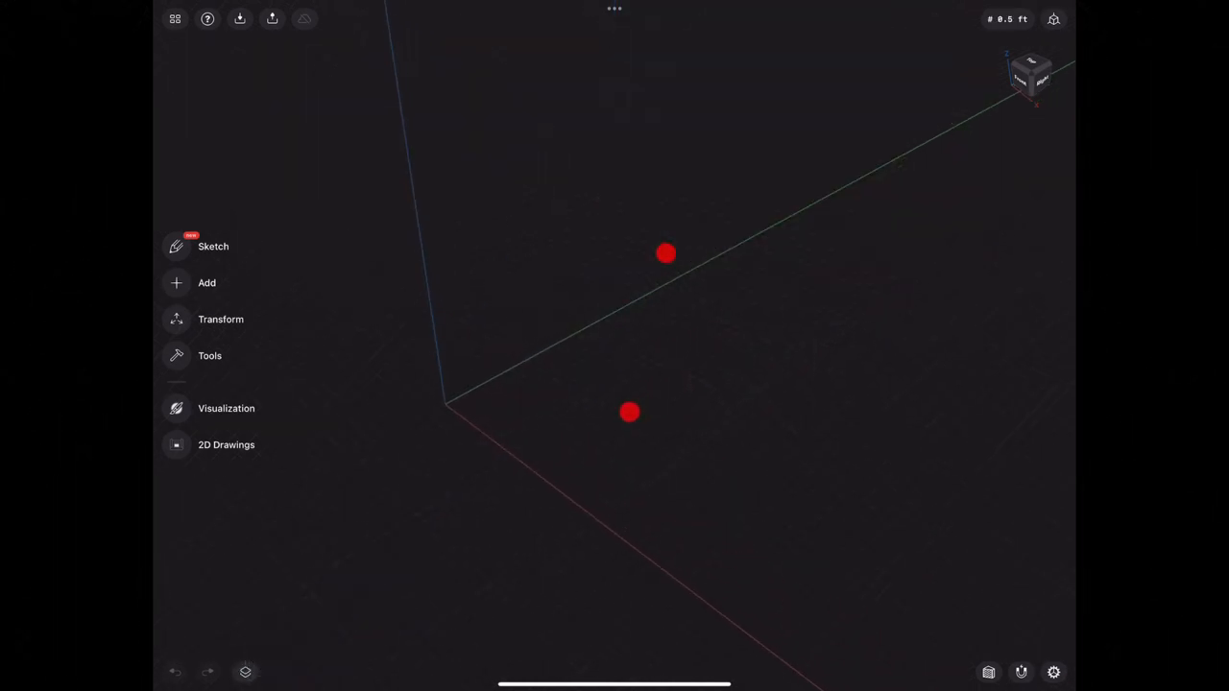
# Sketch two parallel vertical lines from the origin as the sides of the narrow handle profile
pyautogui.click(1030, 73)
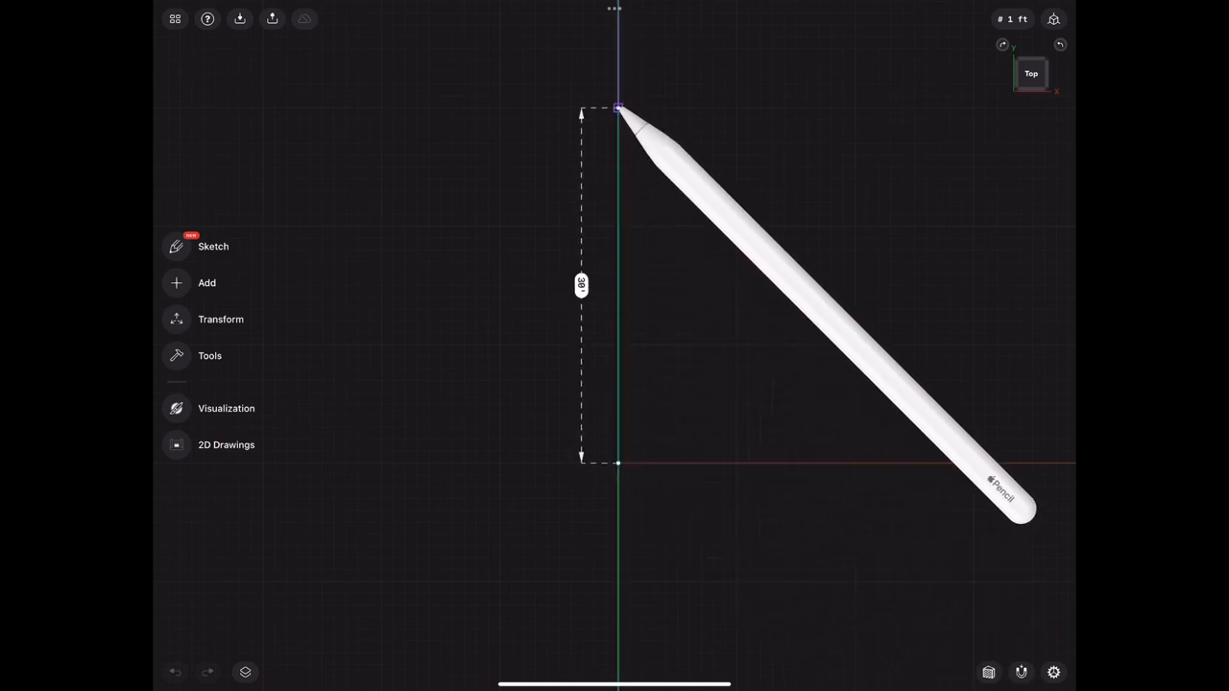
pyautogui.click(214, 246)
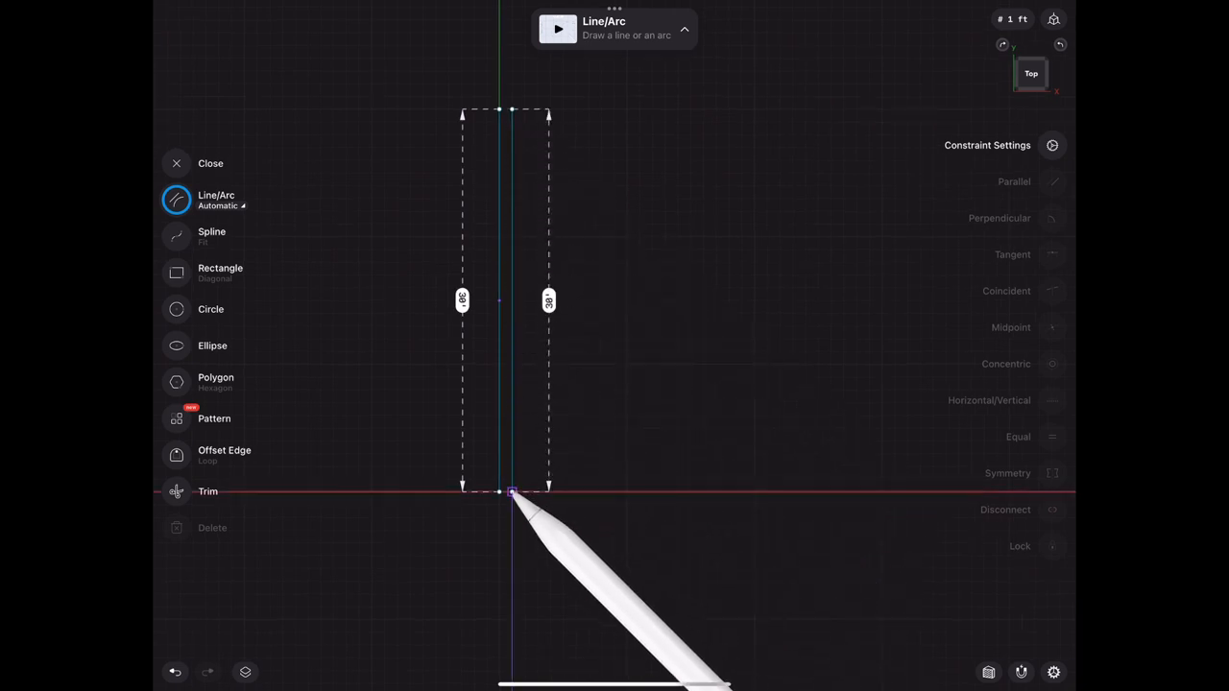
# Draw a small knob circle at the handle base and a large head circle on the handle
pyautogui.click(177, 310)
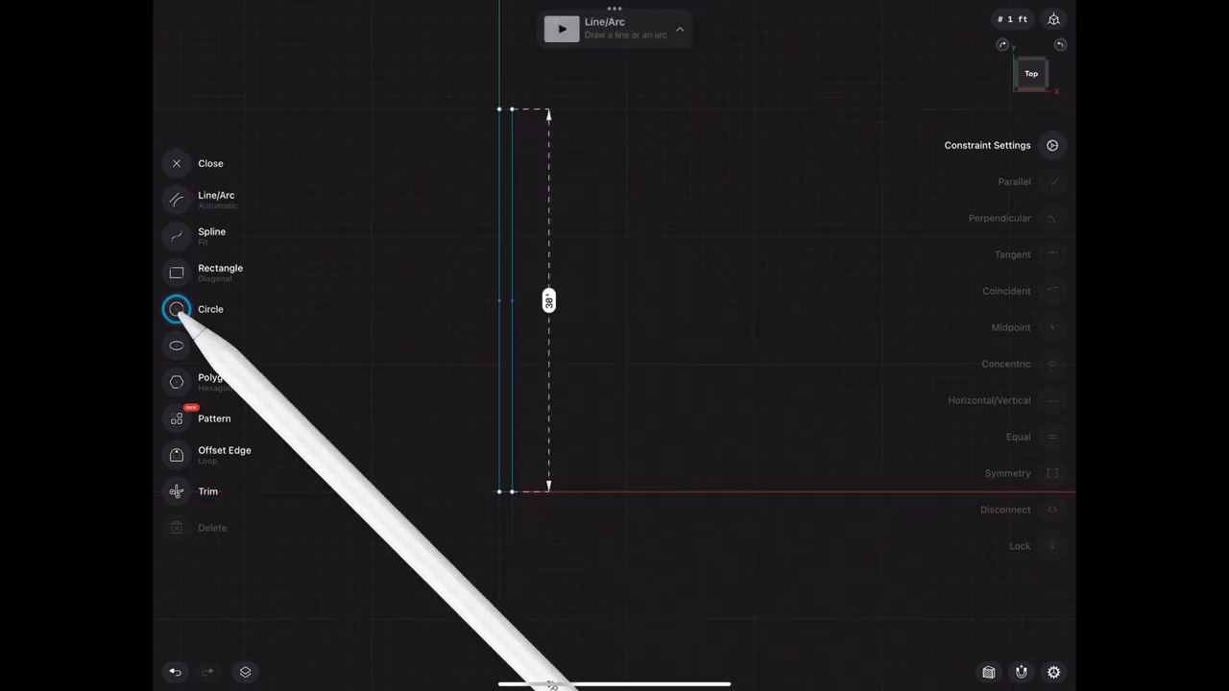
pyautogui.click(176, 307)
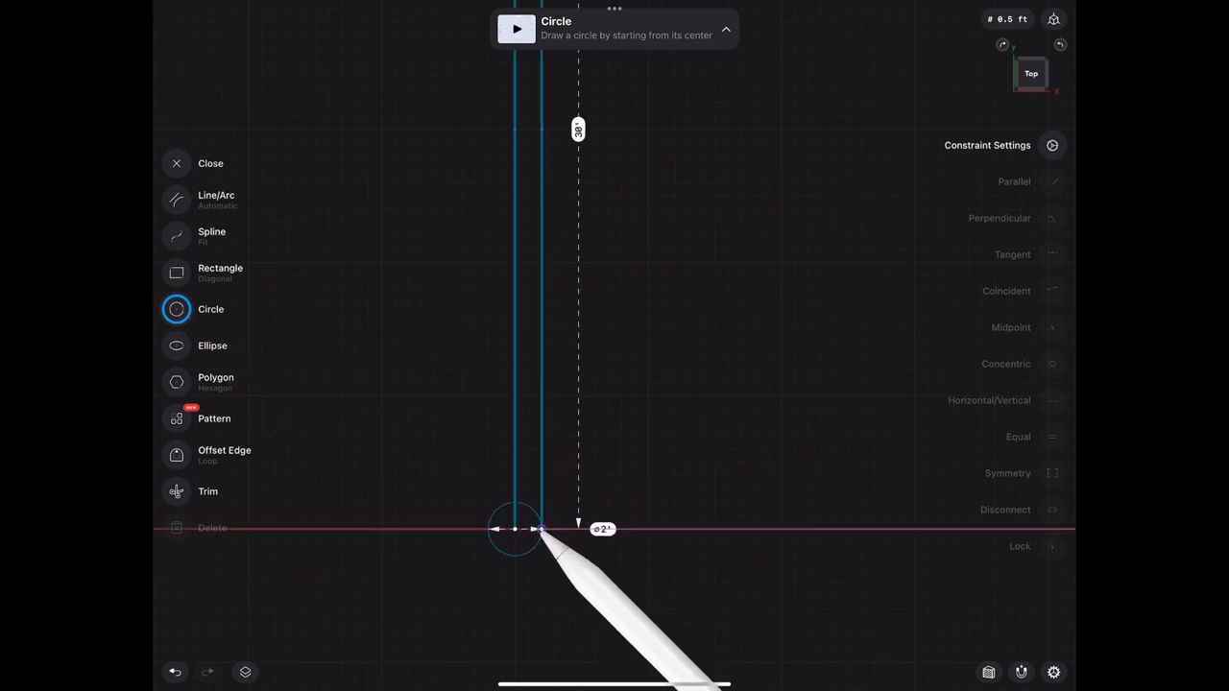
pyautogui.moveTo(515, 530); pyautogui.dragTo(572, 530)
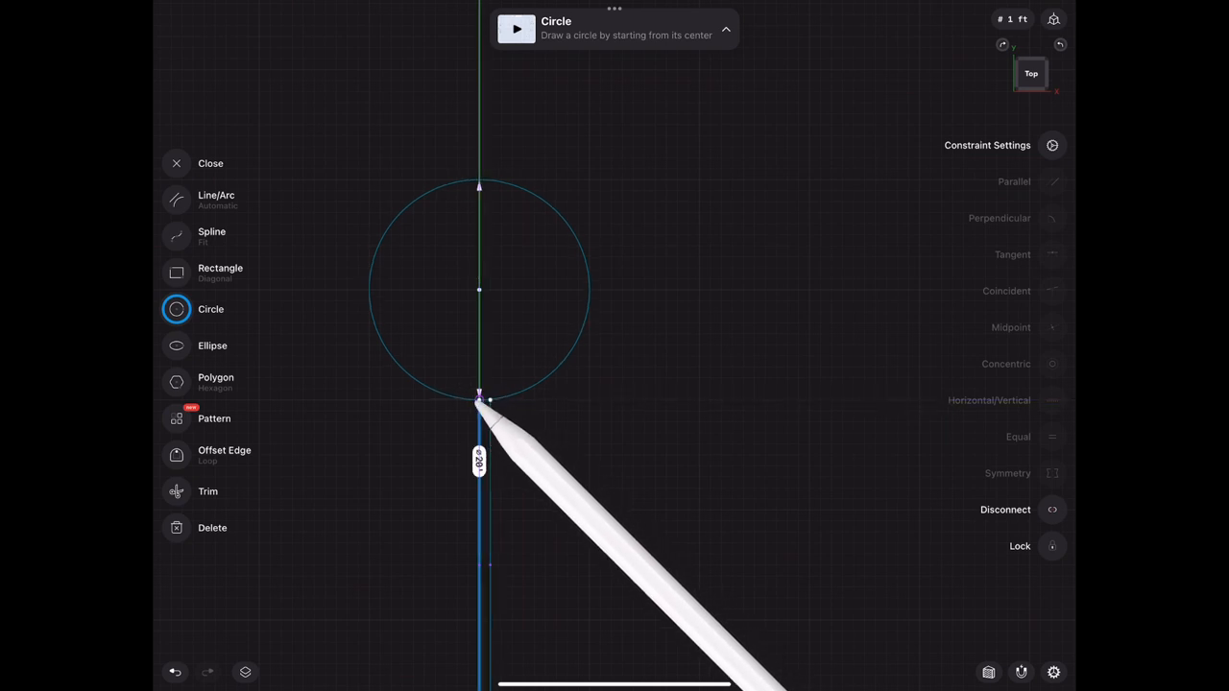
pyautogui.moveTo(478, 396); pyautogui.dragTo(615, 164)
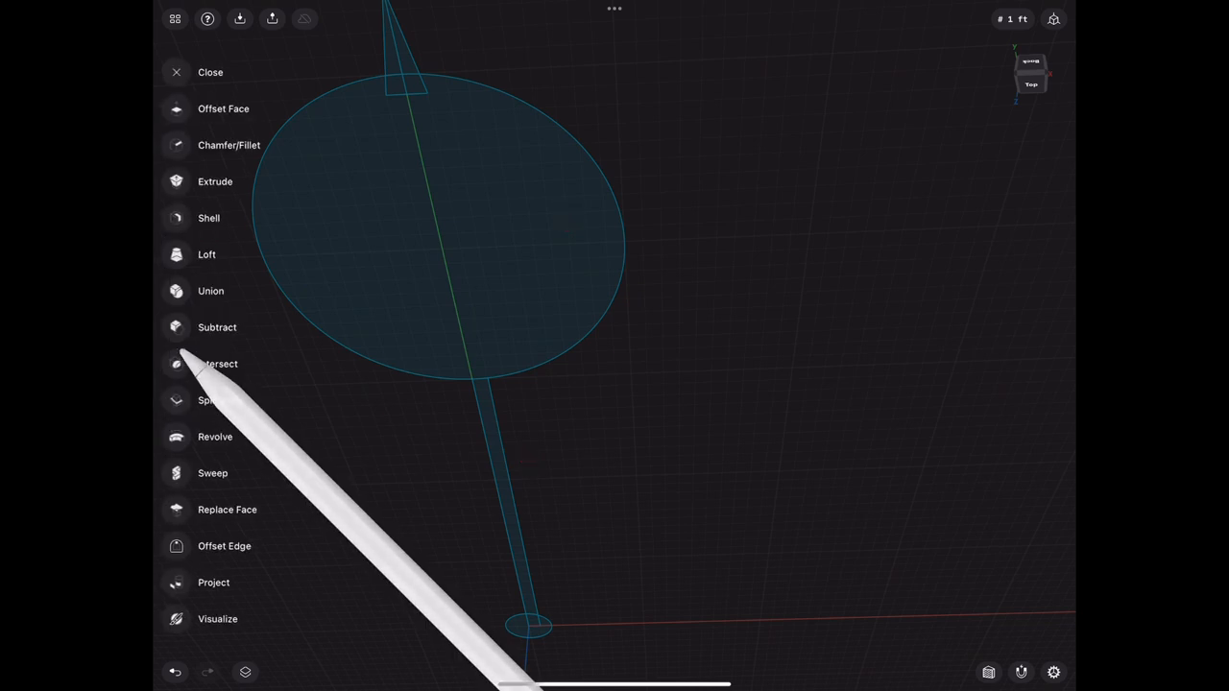
# Revolve the triangle profile 360° into a solid cone spike
pyautogui.click(215, 438)
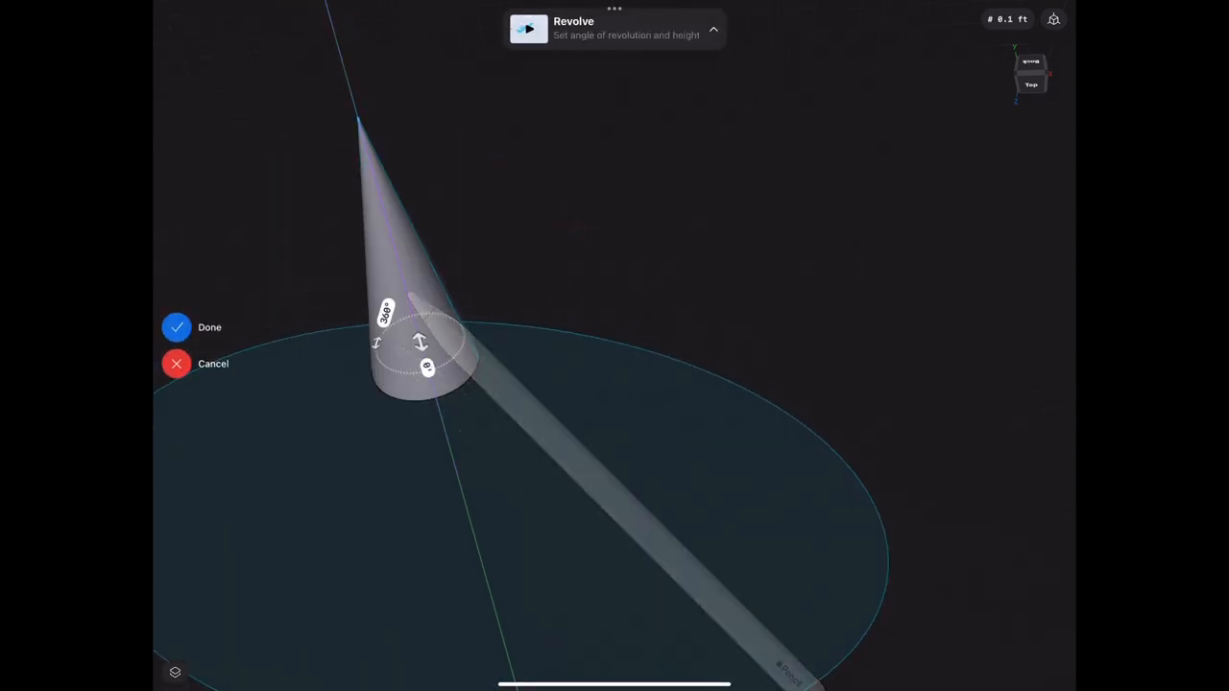
pyautogui.click(176, 326)
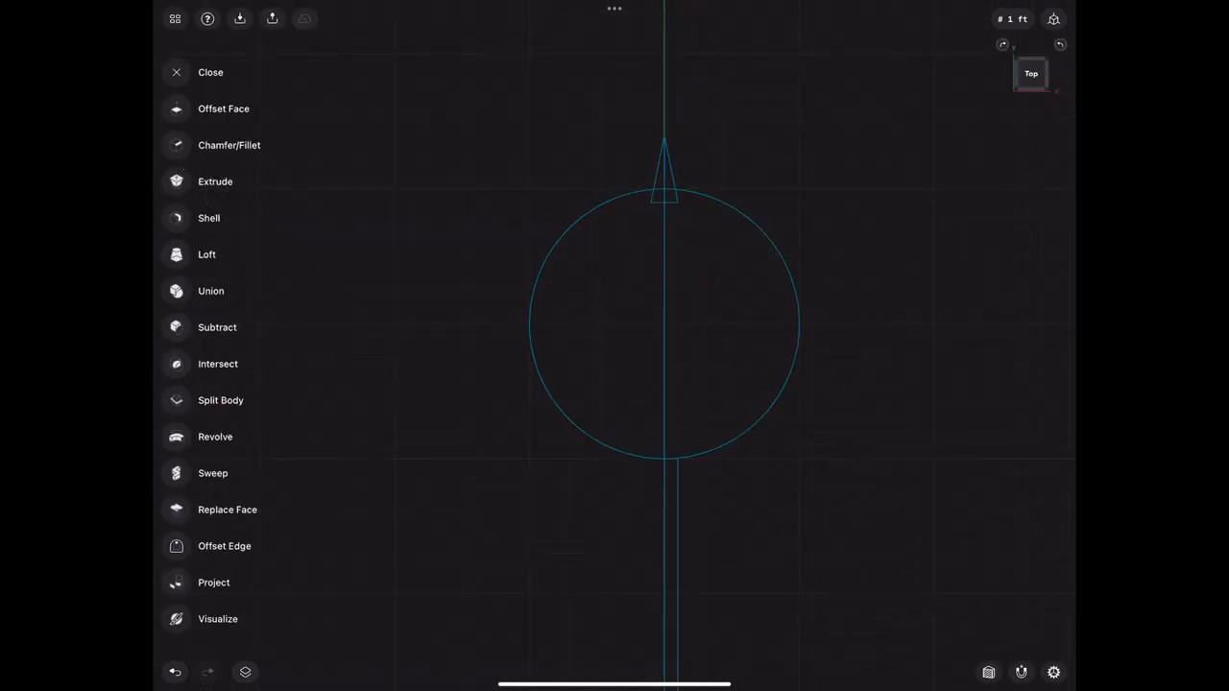
# Revolve the head circle and handle profiles 360° into a solid sphere on a rod
pyautogui.click(216, 438)
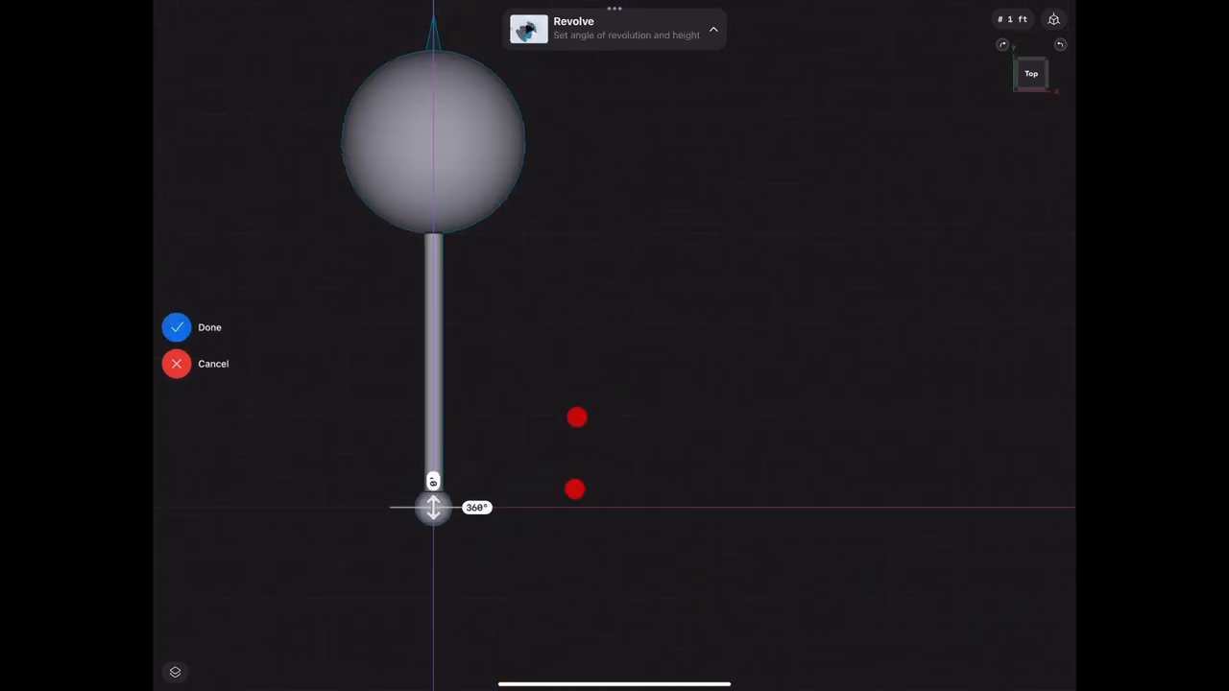
pyautogui.click(177, 326)
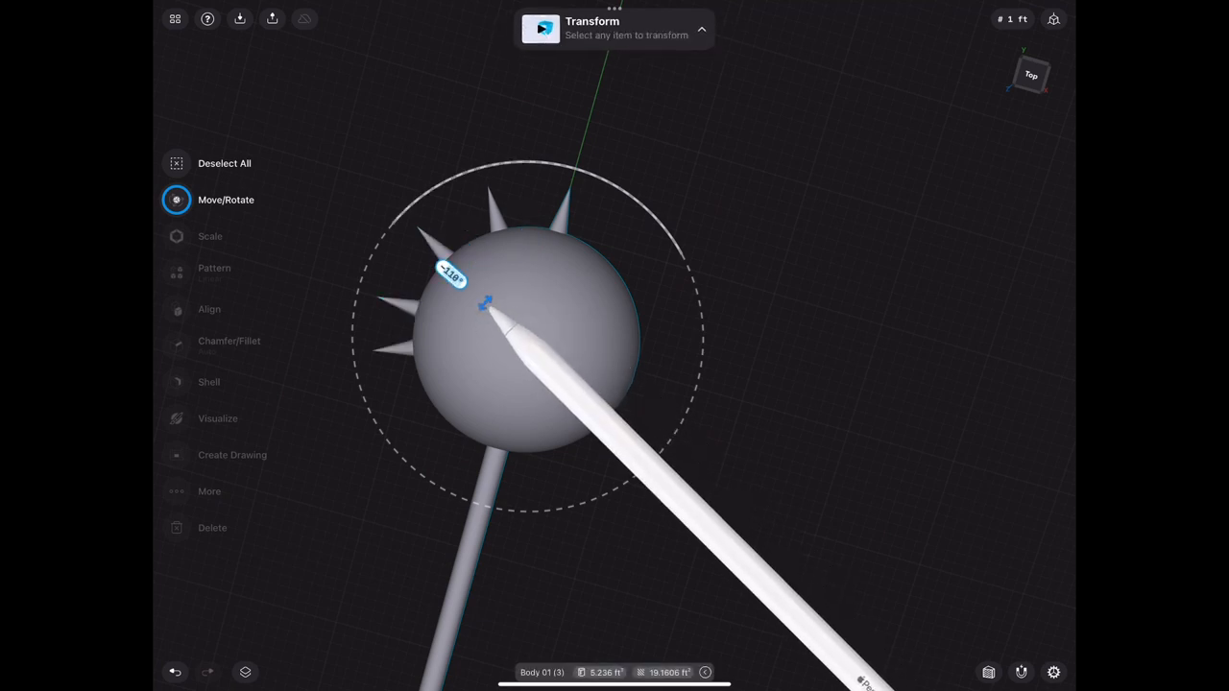
# Rotate spike copies around the sphere's centre until an even ring surrounds the head
pyautogui.moveTo(484, 307); pyautogui.dragTo(476, 330)
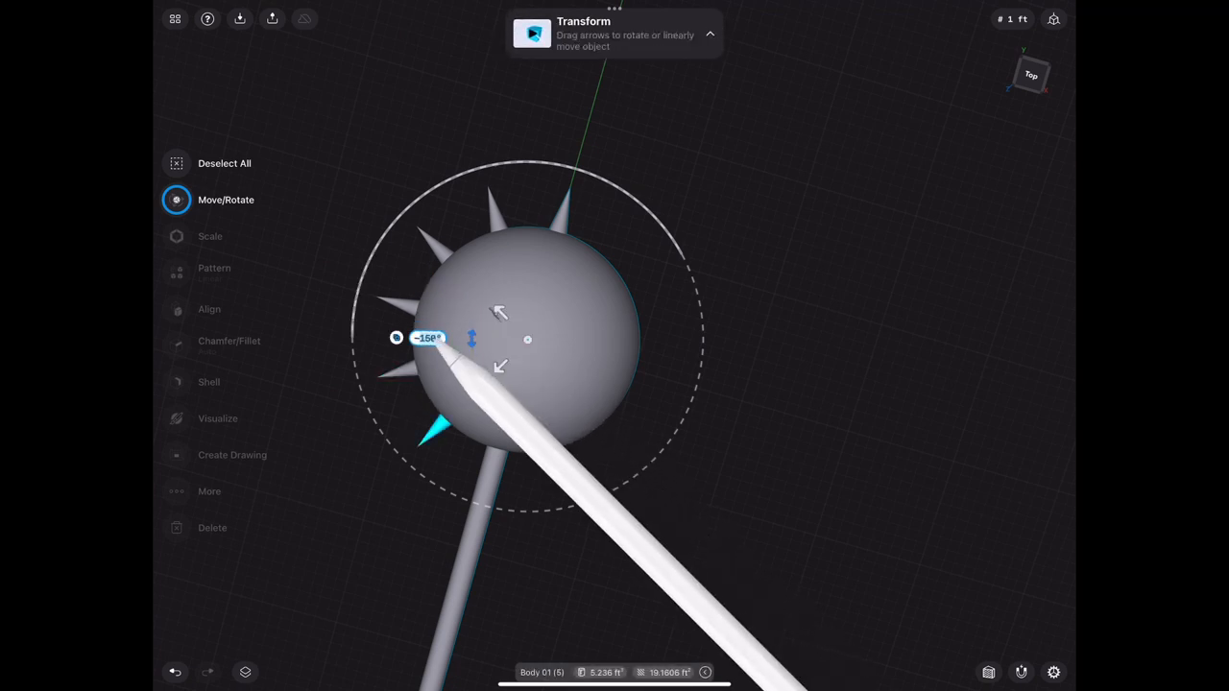
pyautogui.click(426, 338)
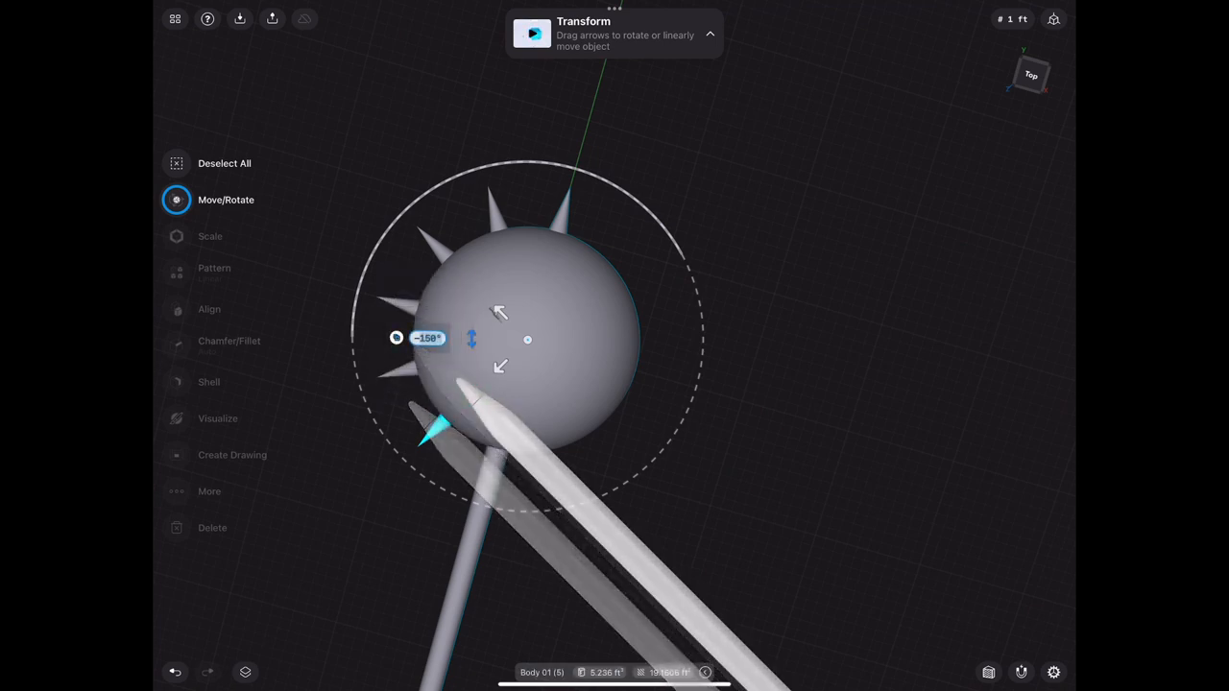
pyautogui.moveTo(470, 336); pyautogui.dragTo(480, 375)
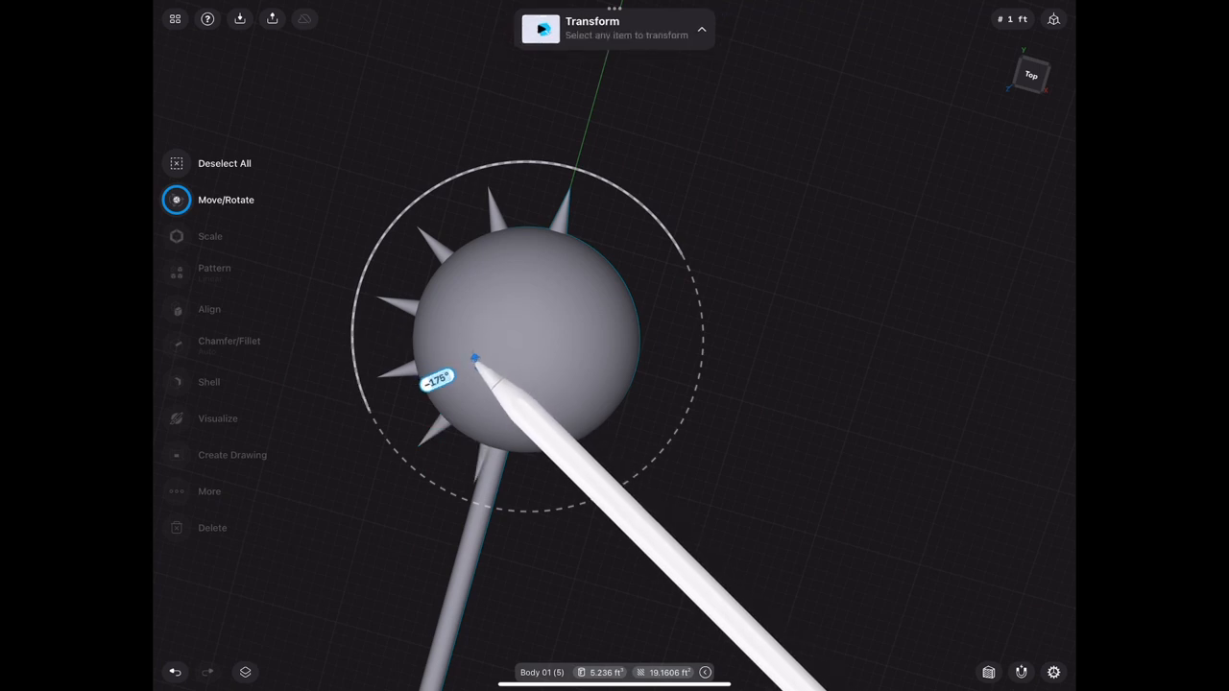
pyautogui.moveTo(476, 357); pyautogui.dragTo(484, 375)
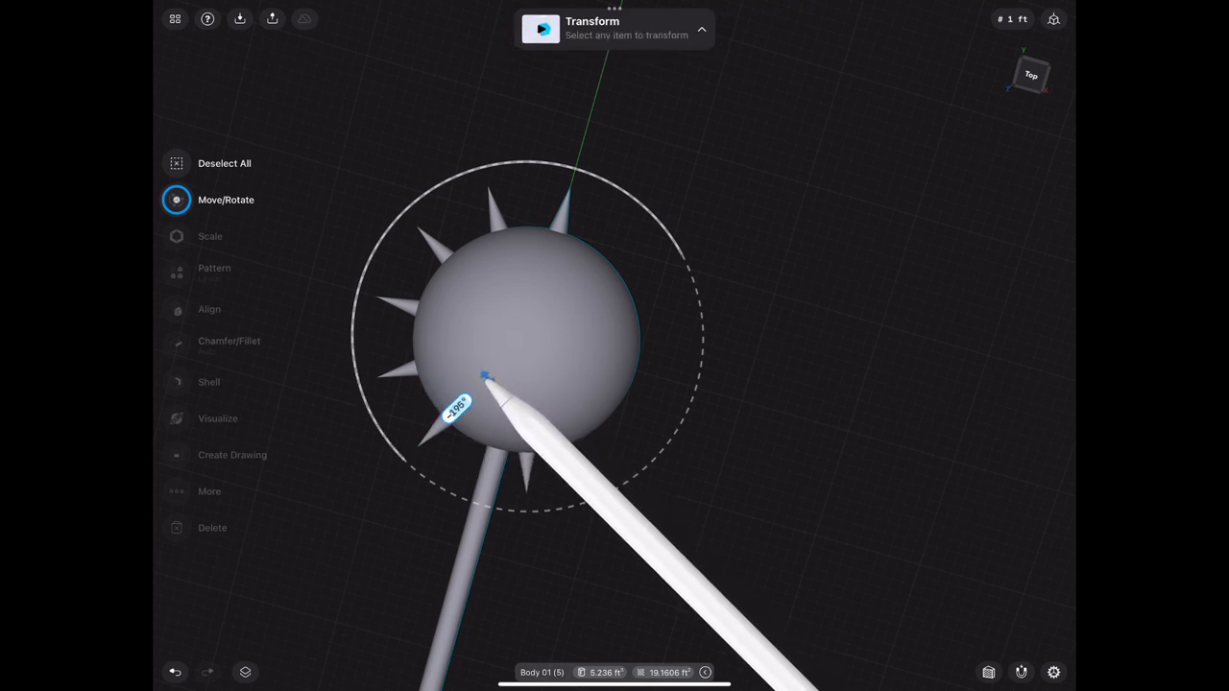
pyautogui.moveTo(484, 375); pyautogui.dragTo(499, 388)
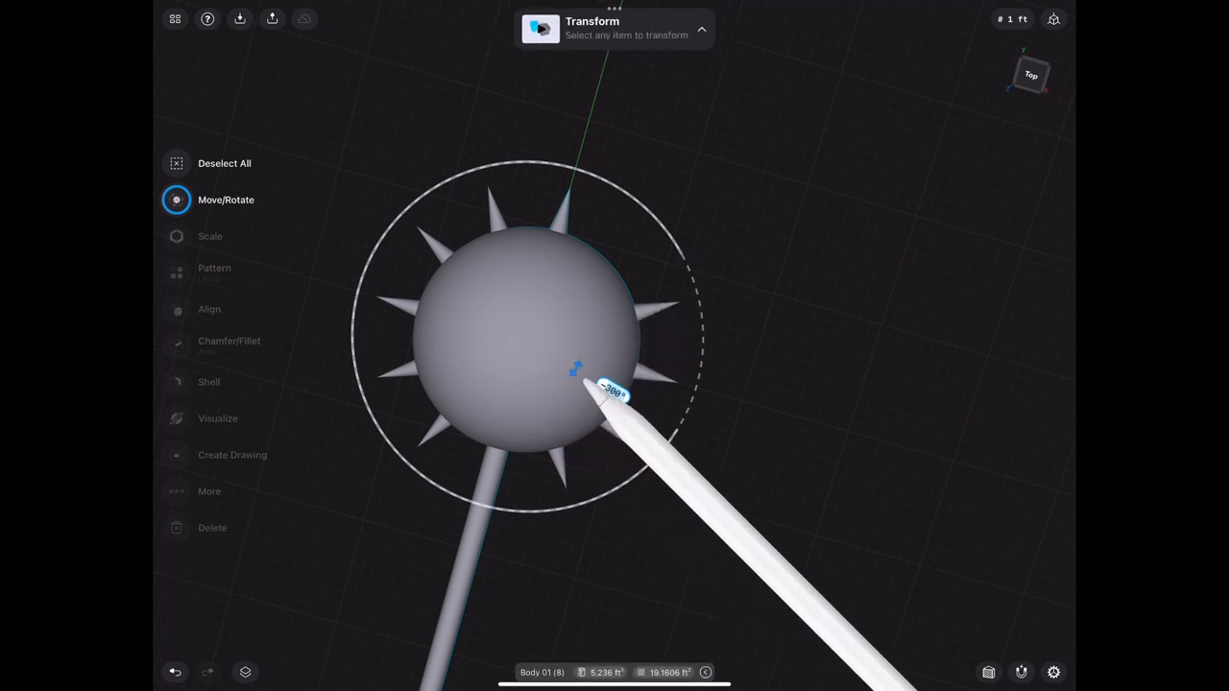
pyautogui.moveTo(599, 393); pyautogui.dragTo(580, 350)
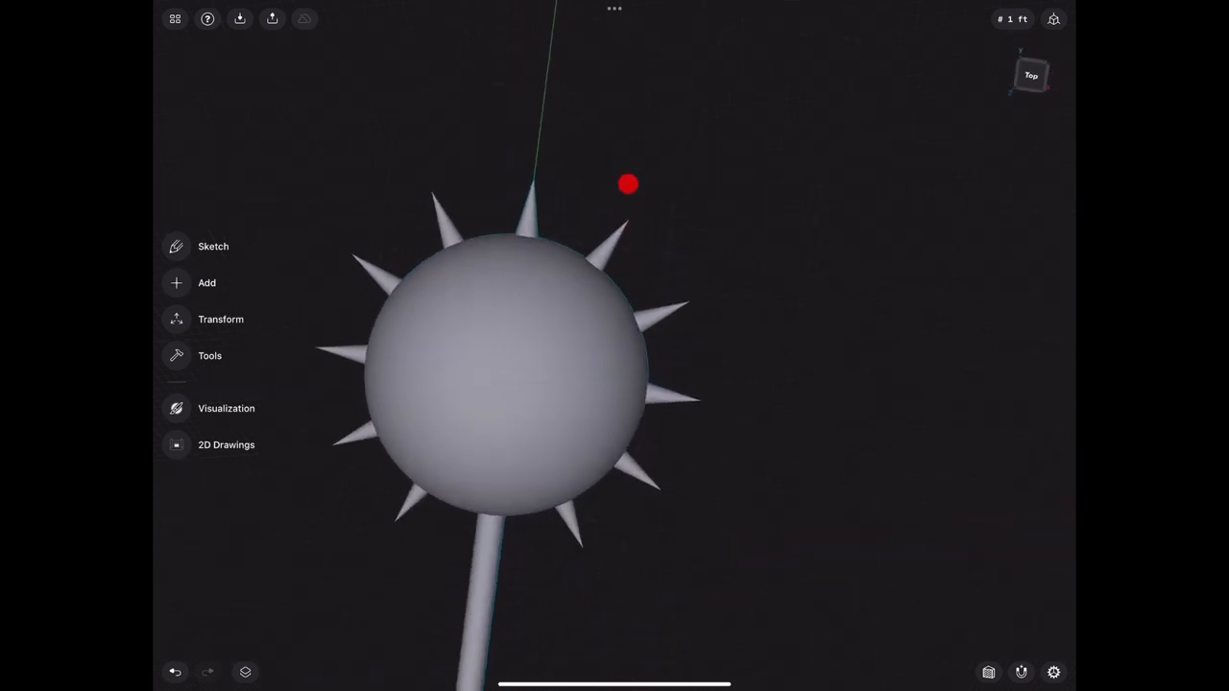
# Select all the Body 01 spike bodies from the Items panel
pyautogui.click(246, 672)
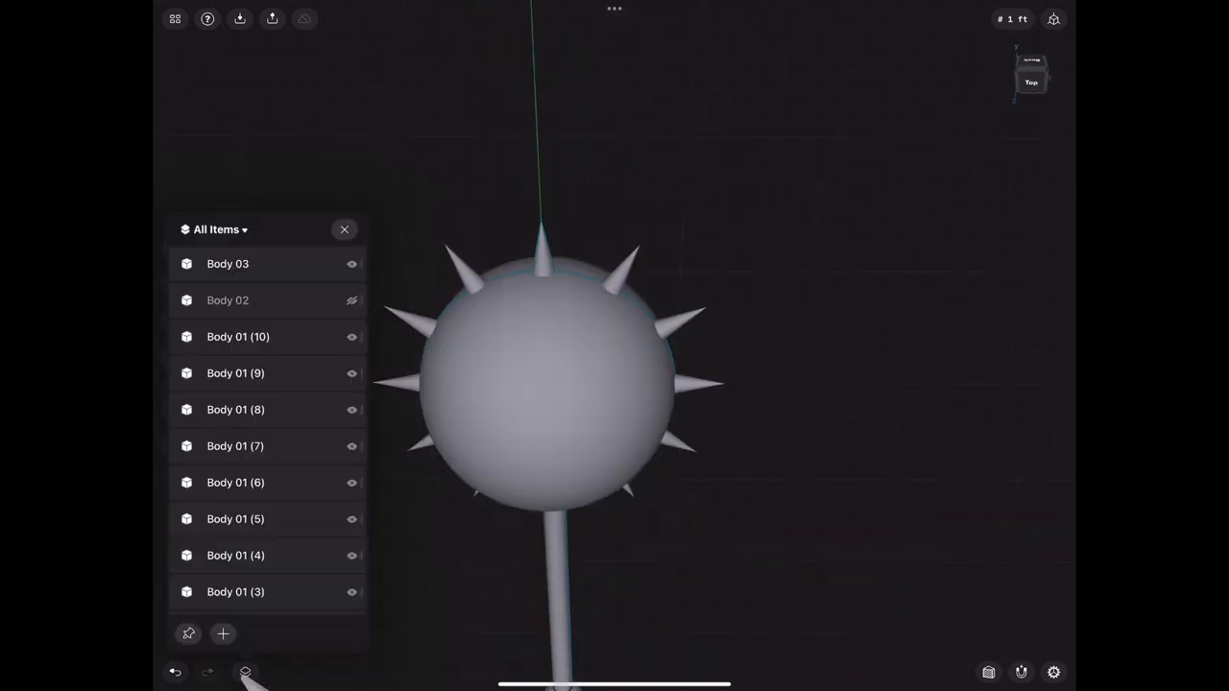
pyautogui.click(238, 336)
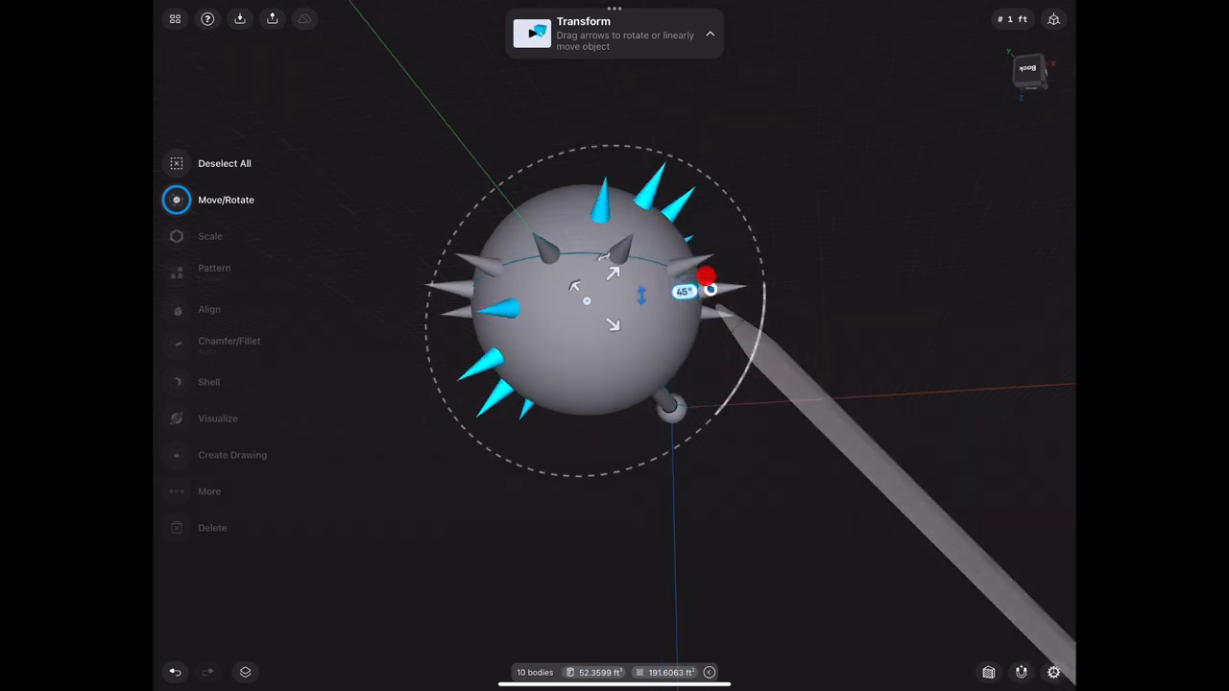
# Rotate a copy of the spike ring 45° around the head and orbit to view the finished mace
pyautogui.moveTo(706, 279); pyautogui.dragTo(724, 265)
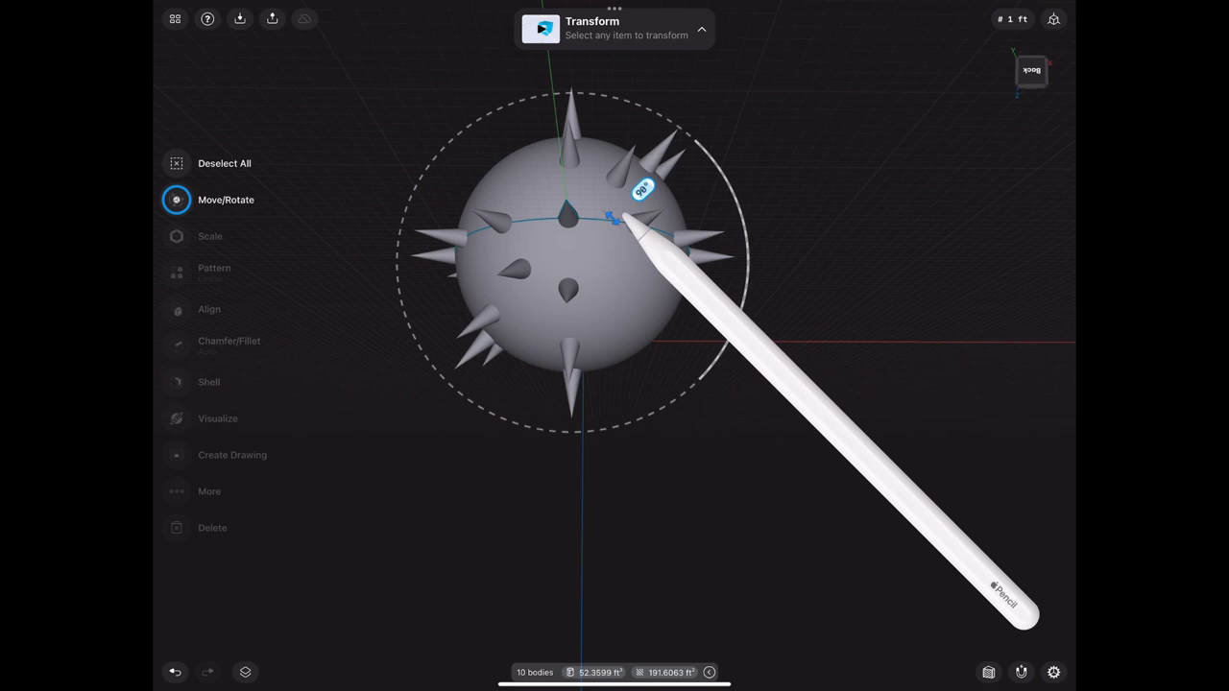
pyautogui.click(618, 226)
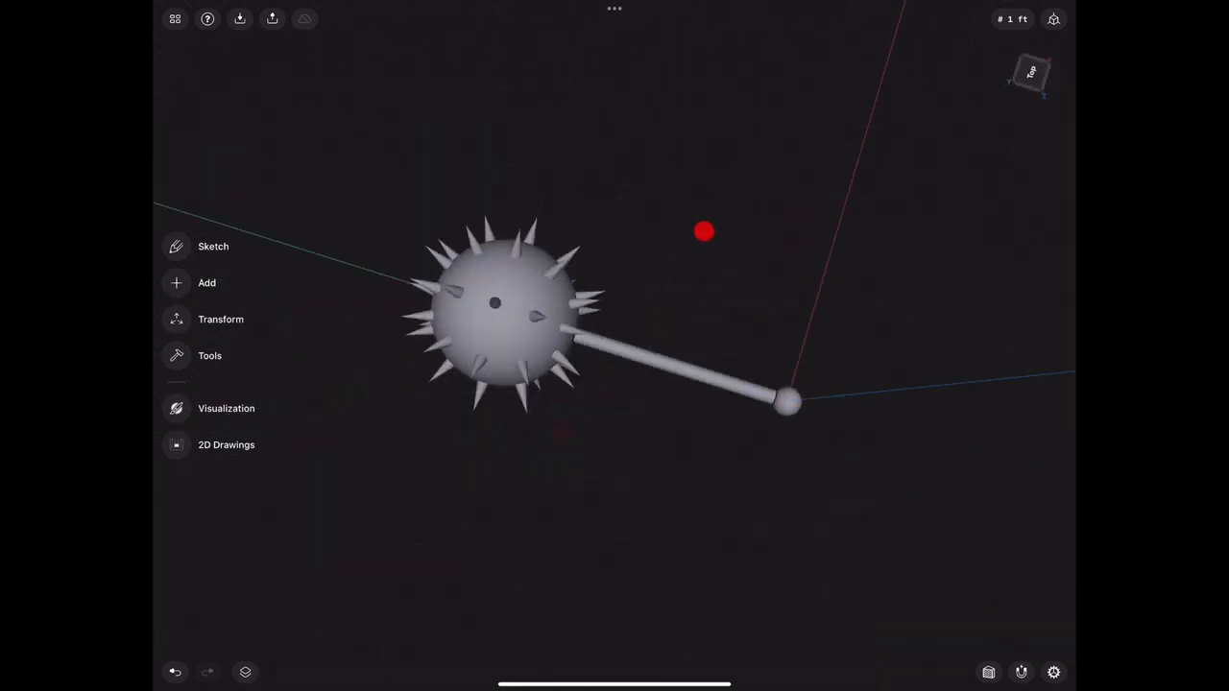
pyautogui.moveTo(788, 403); pyautogui.dragTo(673, 461)
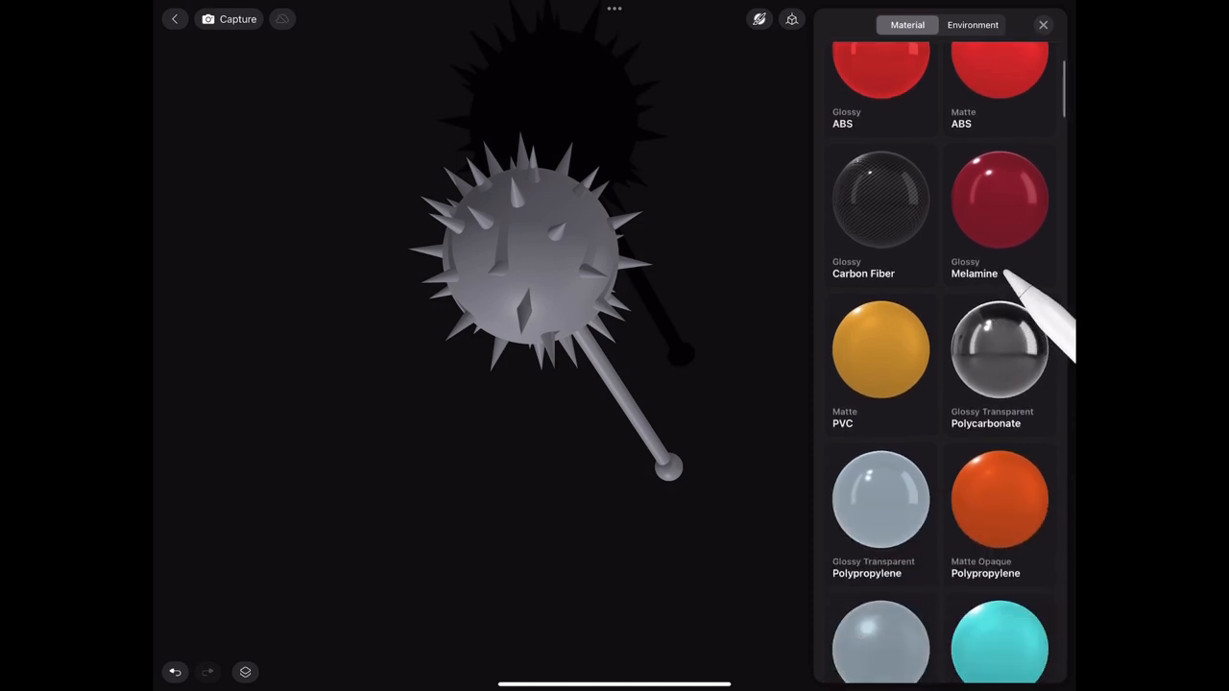
# Scroll the Material list past the plastics and metals down to the Iron options
pyautogui.scroll(-3)
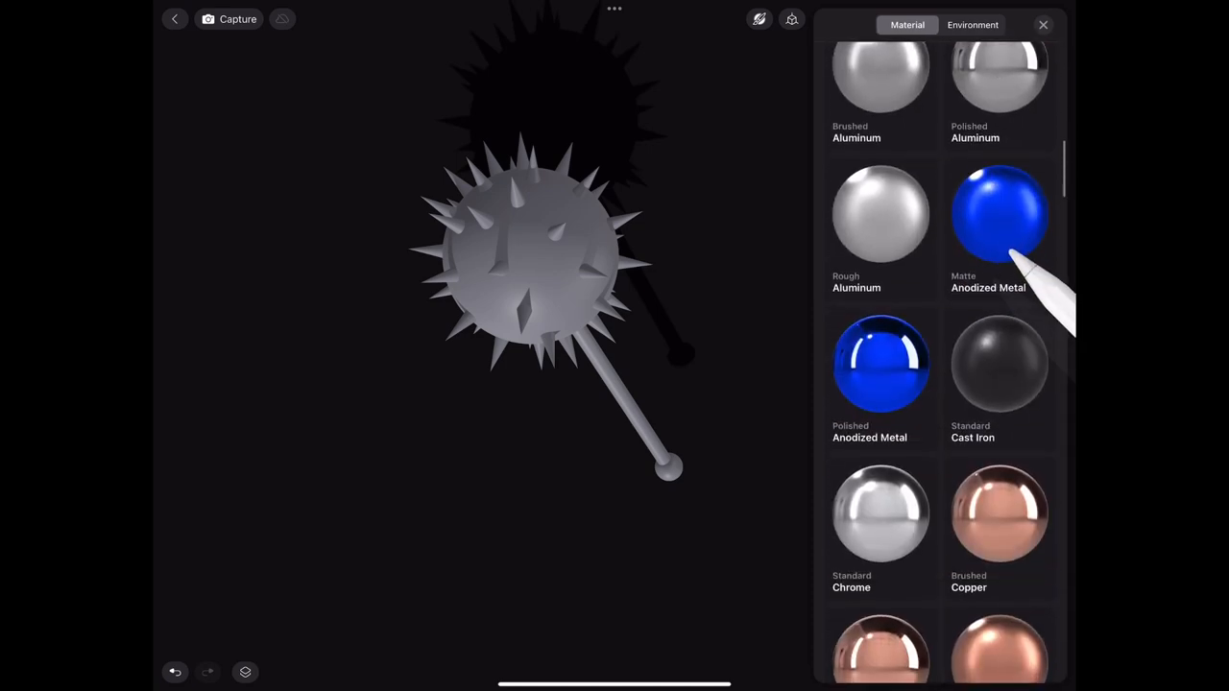
pyautogui.scroll(-3)
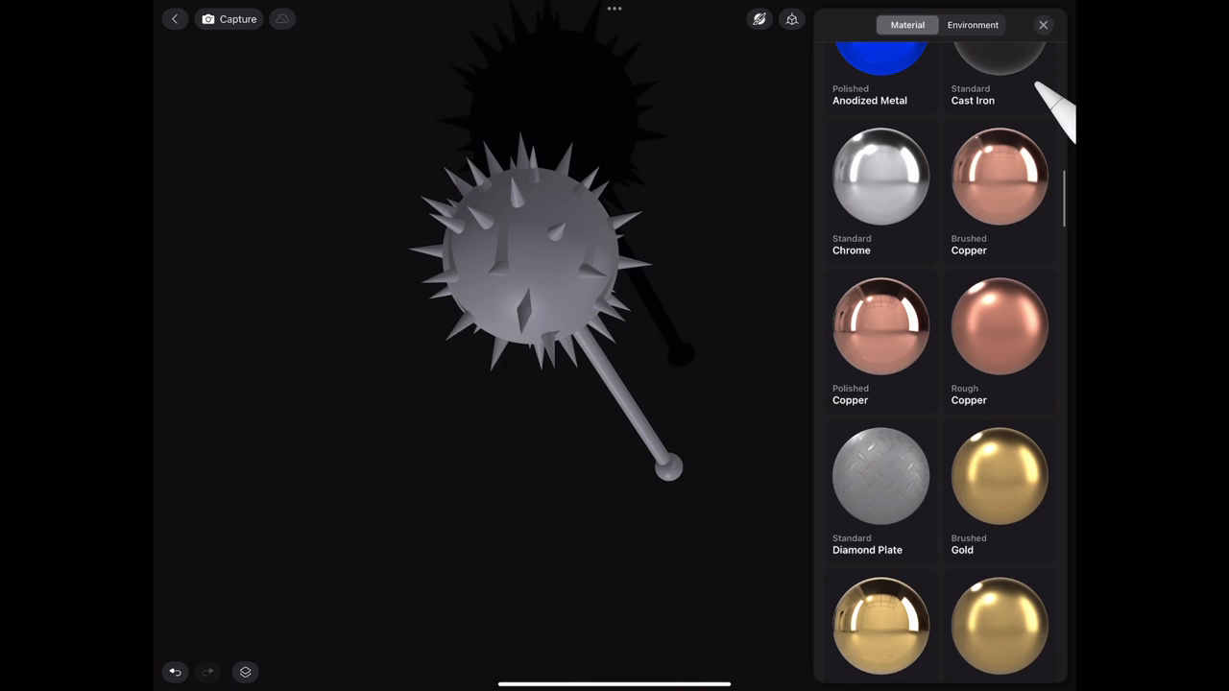
pyautogui.scroll(-3)
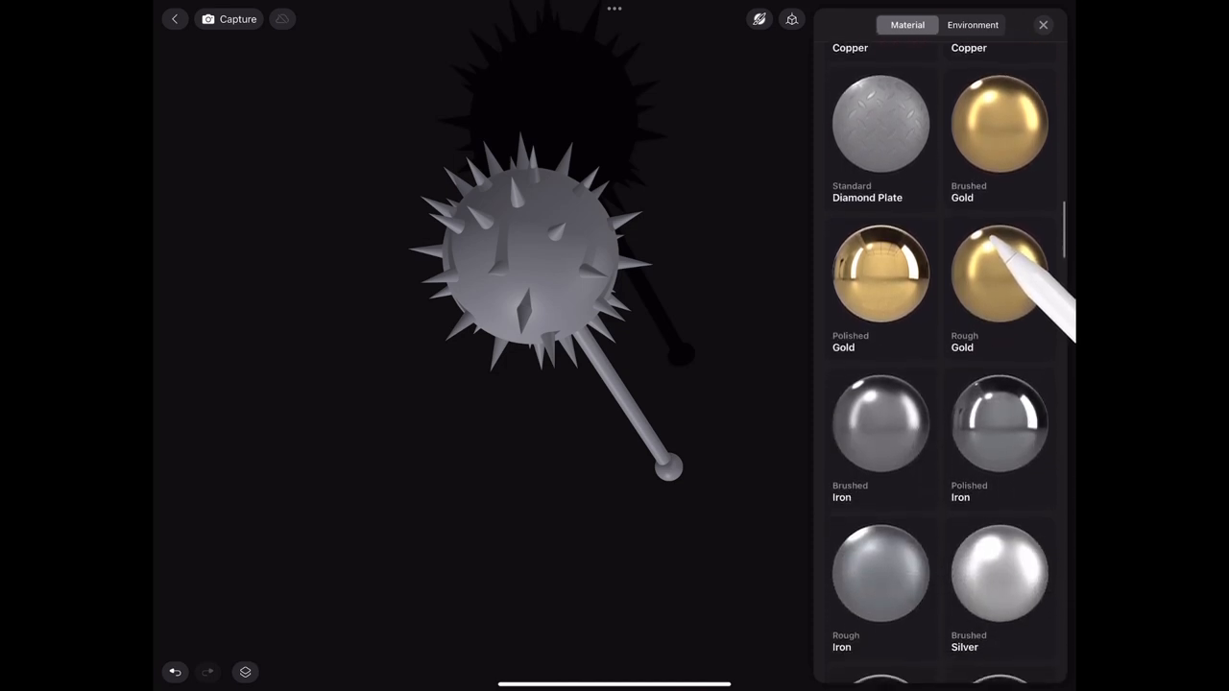
pyautogui.scroll(-3)
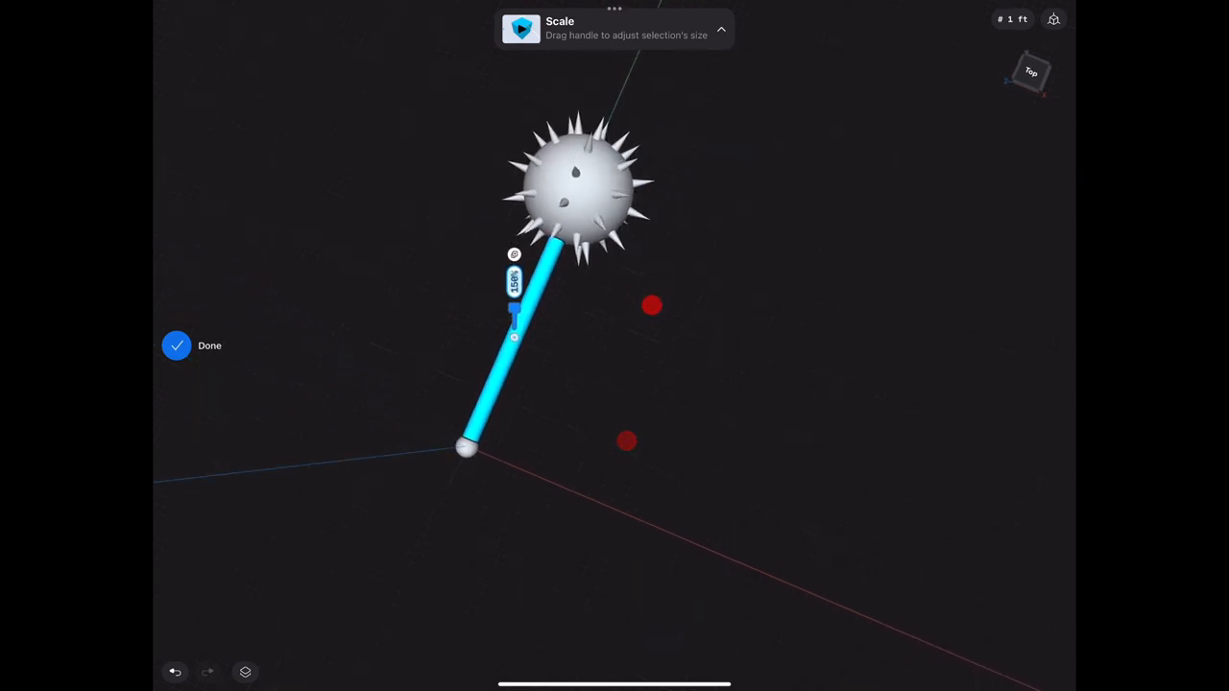
# Scale the selected handle rod body on its own
pyautogui.click(192, 346)
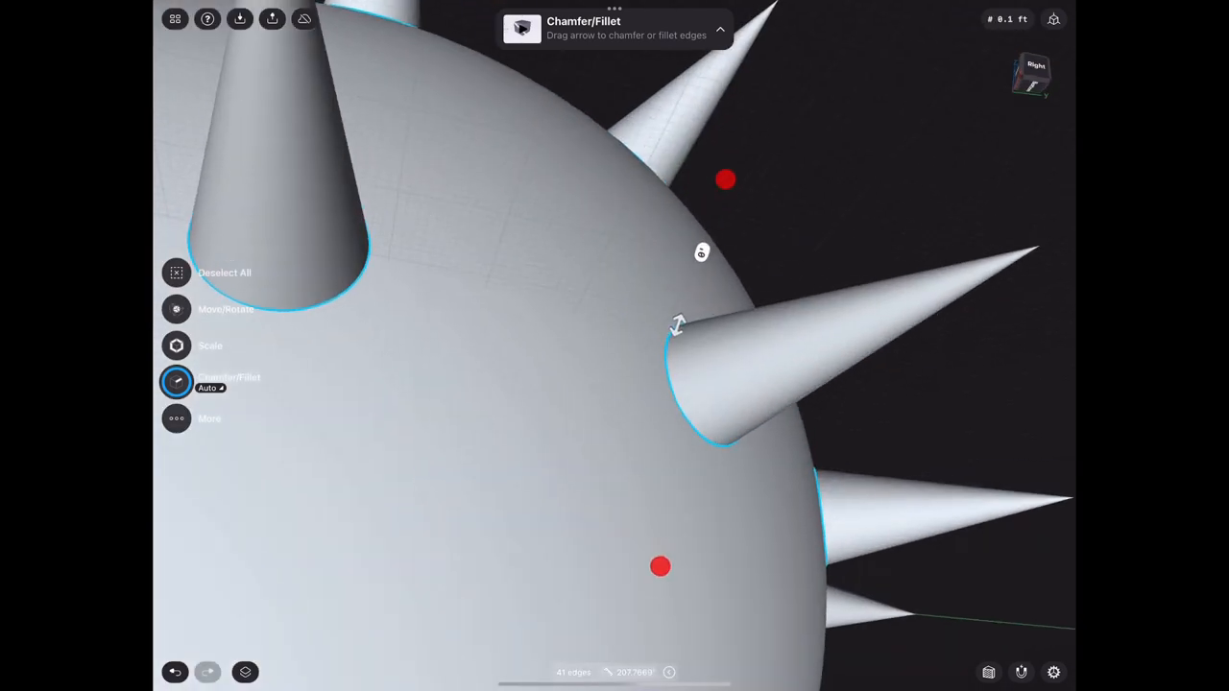
# Fillet the edges where the cone spikes meet the sphere
pyautogui.moveTo(680, 327); pyautogui.dragTo(644, 265)
pyautogui.write('-2')
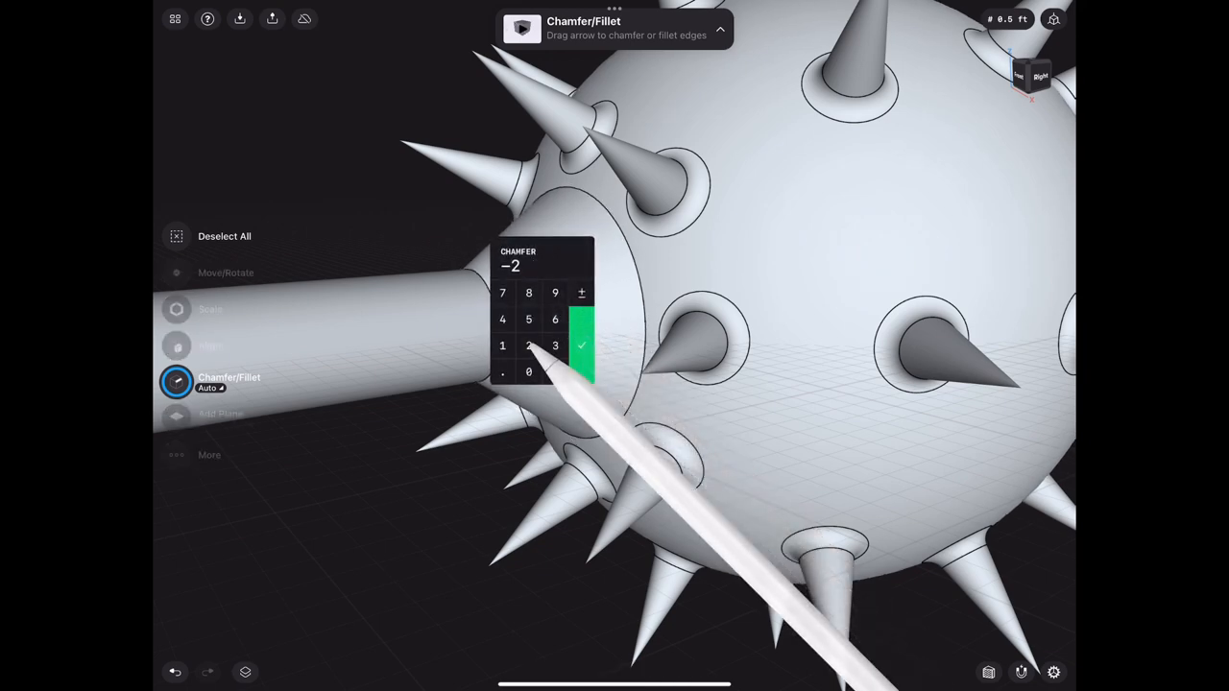
# Enter the fillet size on the keypad for all spike base edges
pyautogui.click(582, 345)
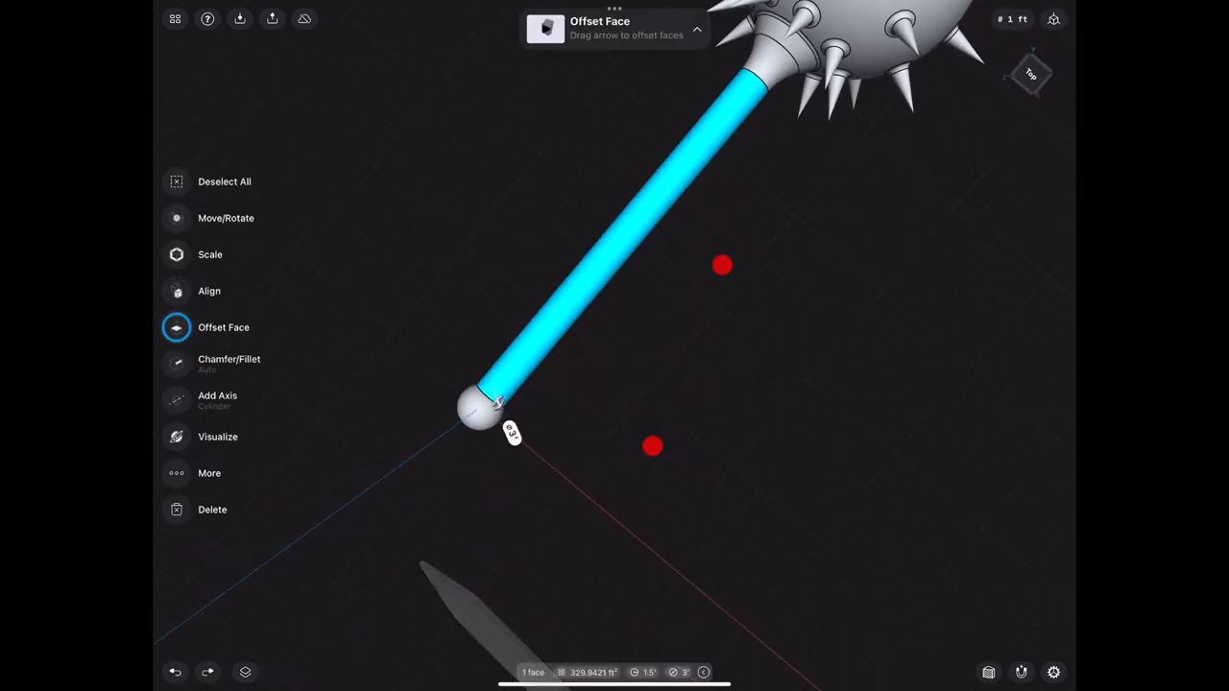
# Fillet the far end edge of the handle with a keypad-entered radius and confirm
pyautogui.click(229, 359)
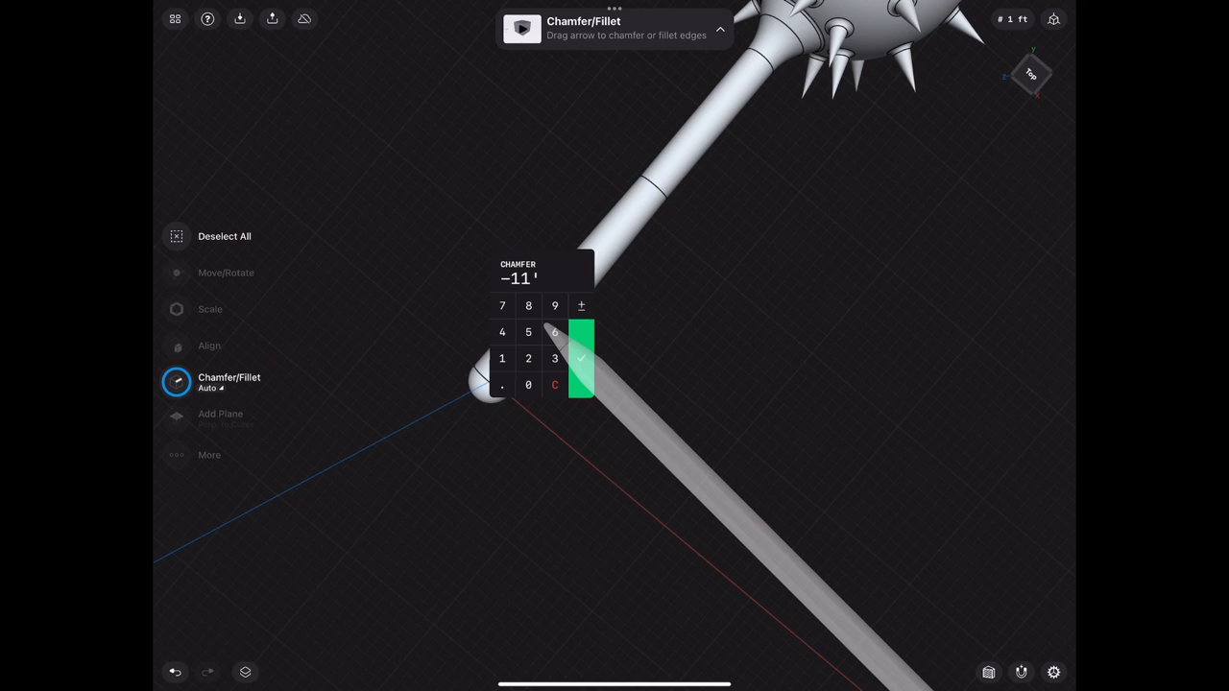
pyautogui.click(580, 359)
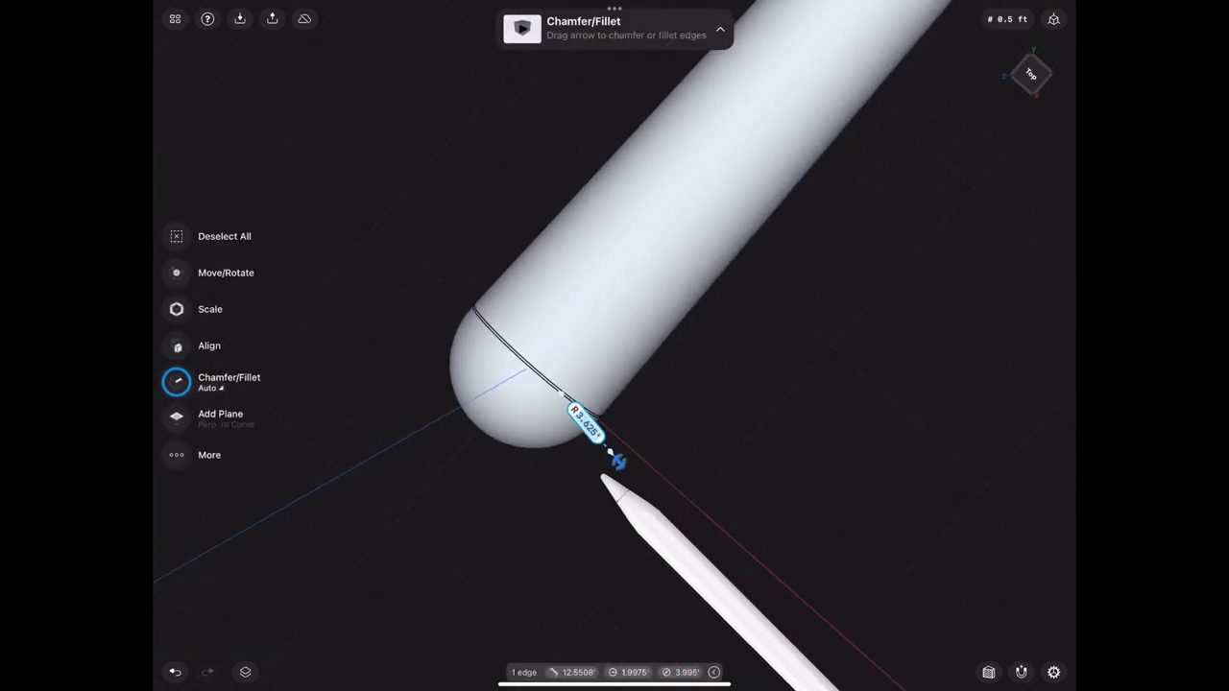
pyautogui.click(587, 411)
pyautogui.write("50'")
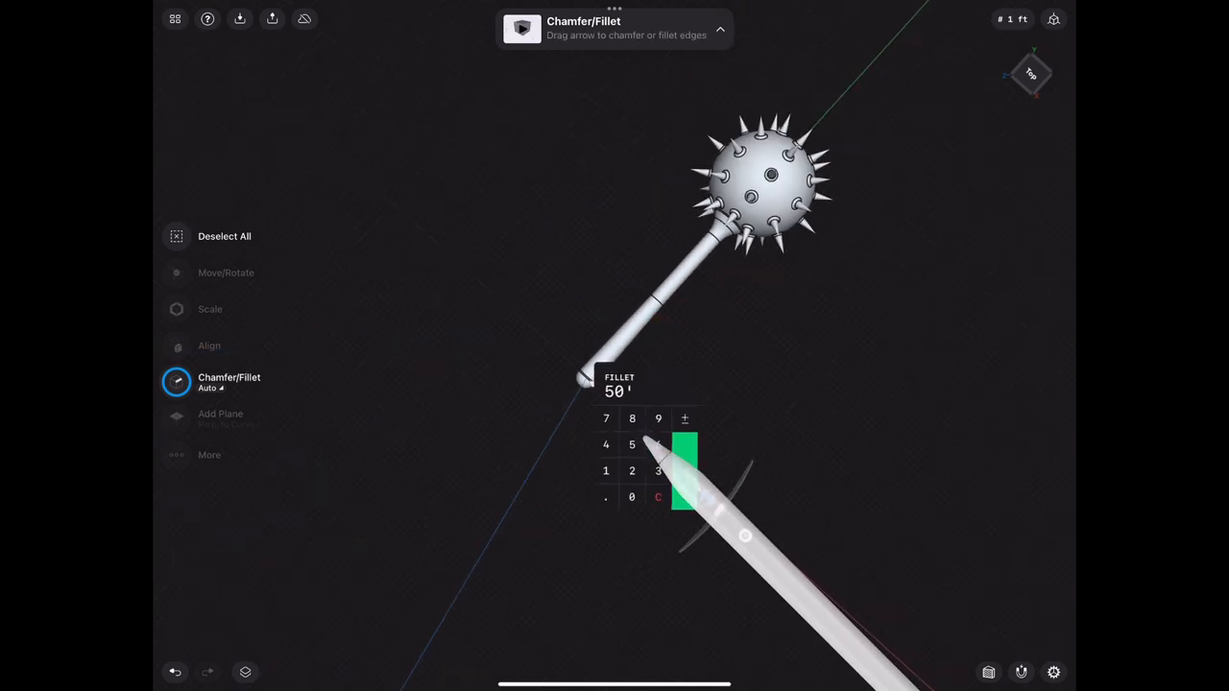
pyautogui.click(684, 471)
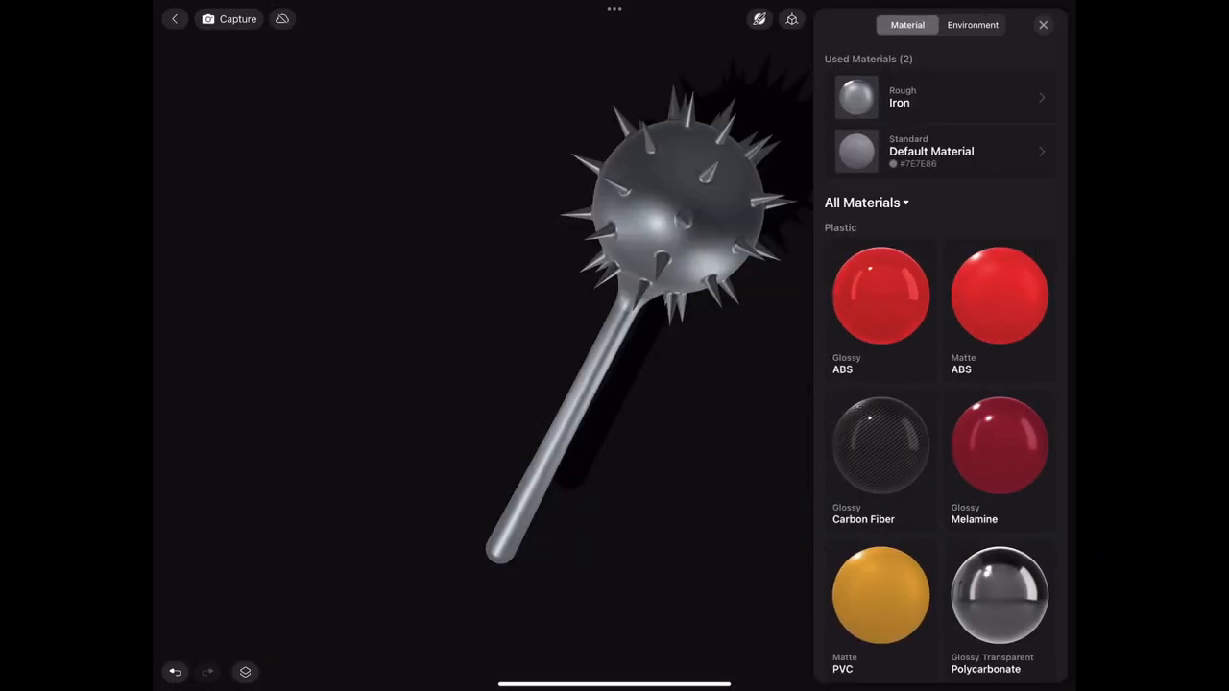
# Try Gradient Mood, settle on the Black and White Stage environment, then leave rendering view
pyautogui.click(972, 23)
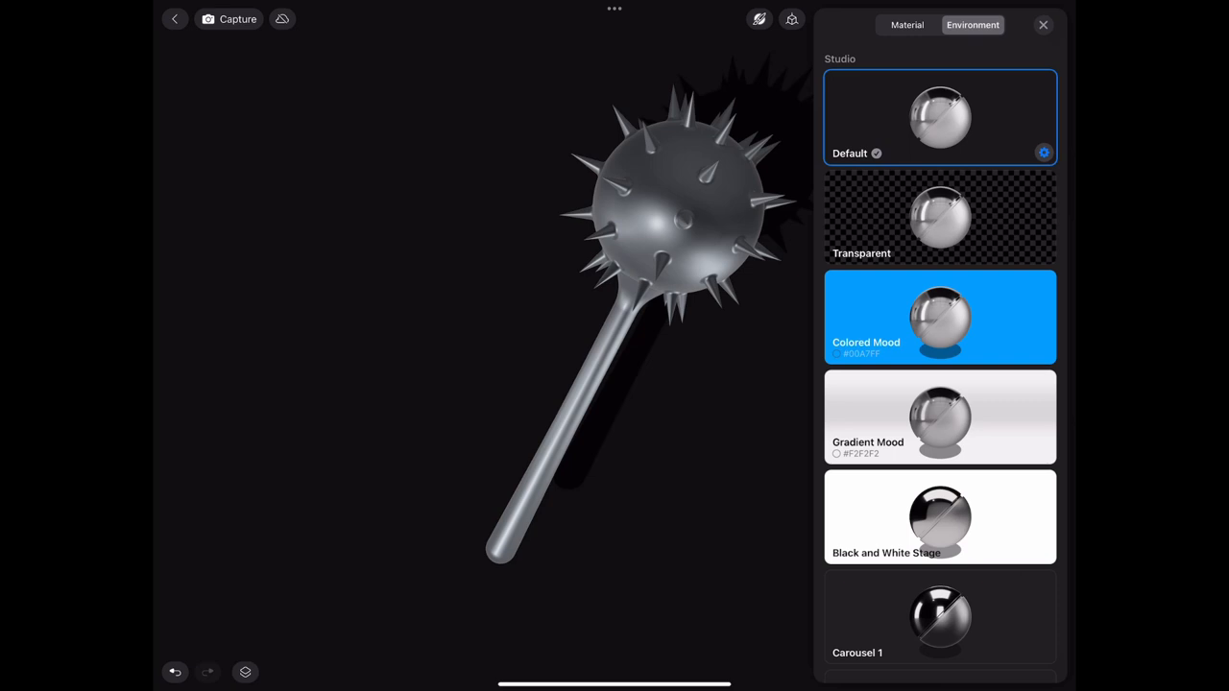
pyautogui.click(940, 418)
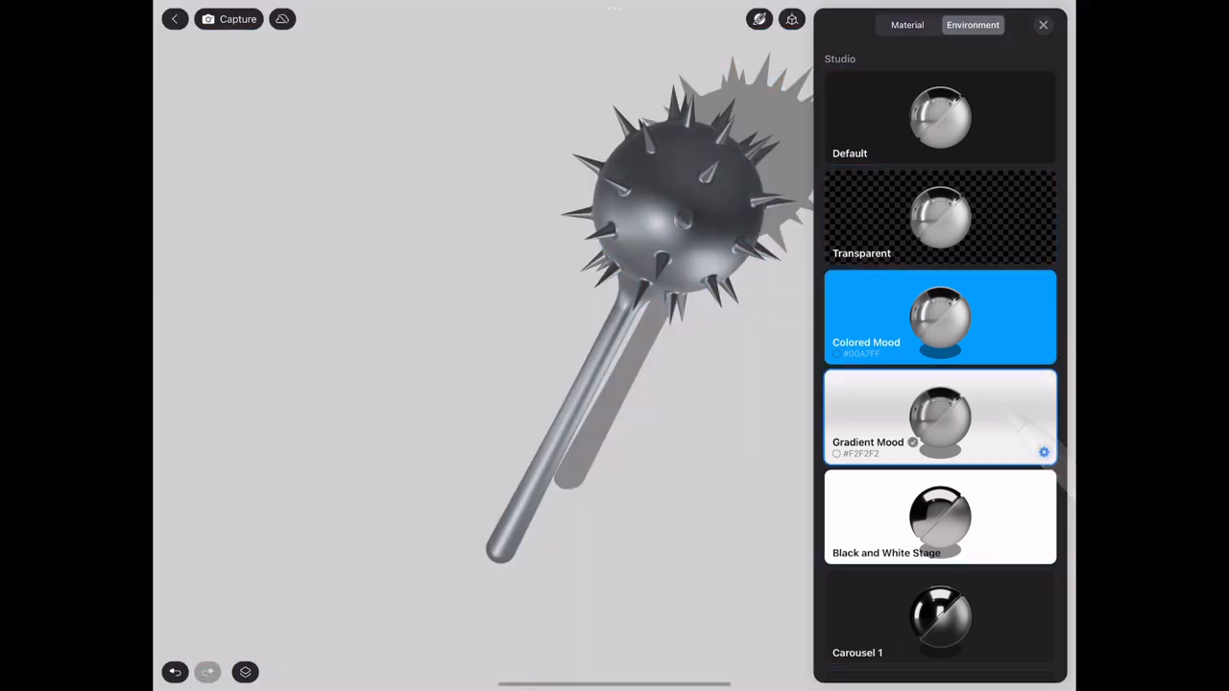
pyautogui.click(939, 516)
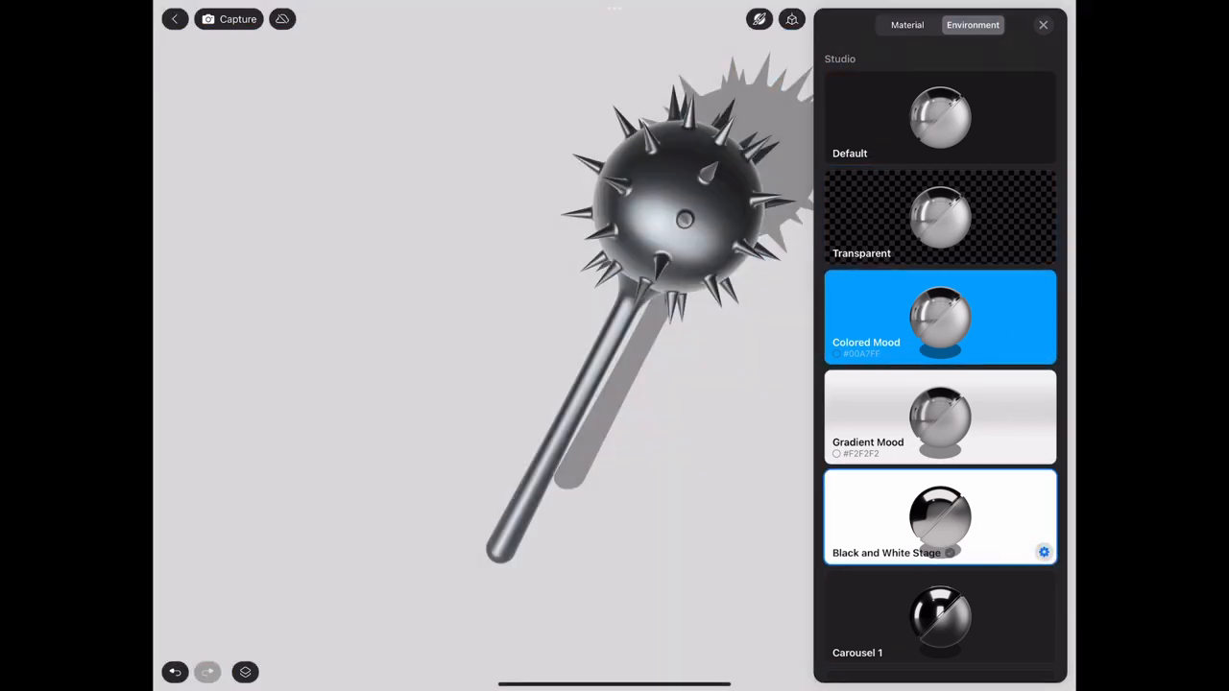
pyautogui.click(1043, 23)
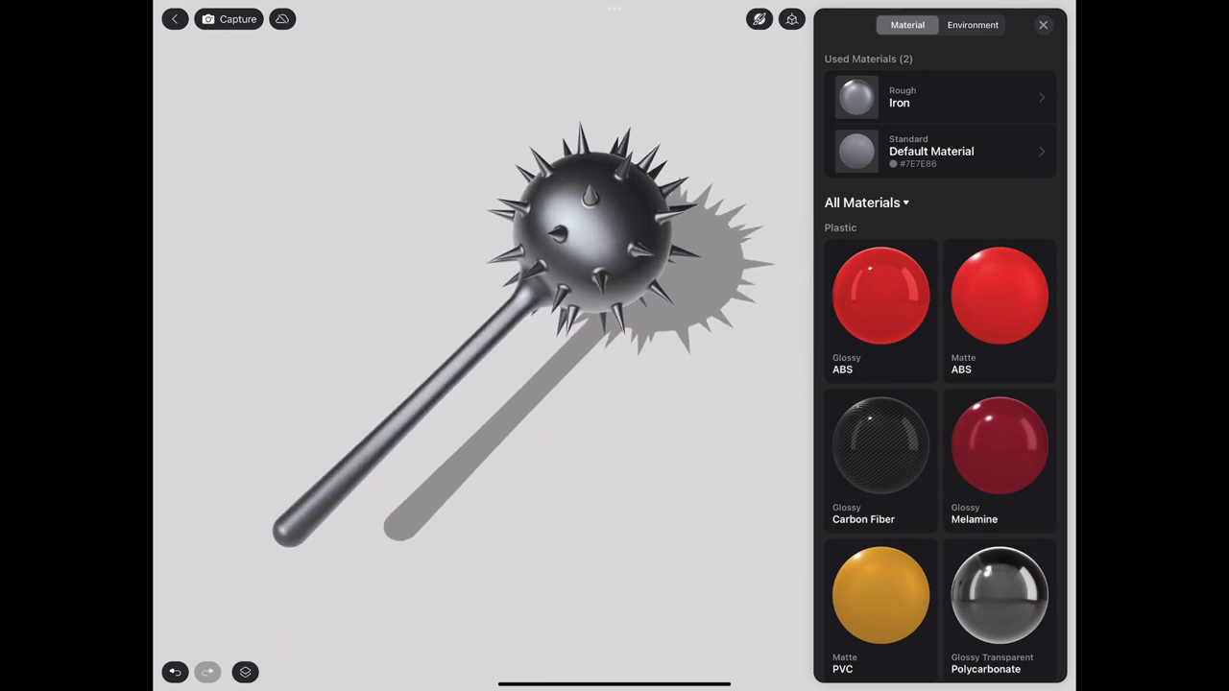
pyautogui.click(1043, 25)
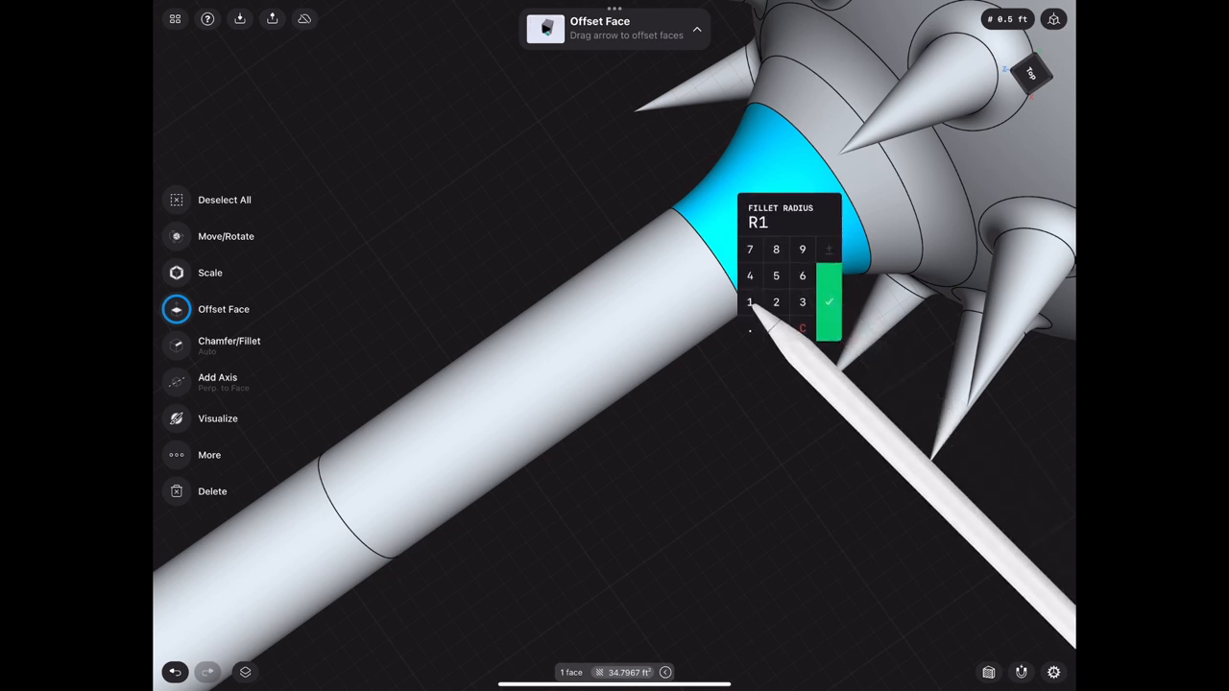
# Fillet the handle-to-ball joint at radius 1, then view the rendered iron mace on the studio backdrop
pyautogui.click(829, 301)
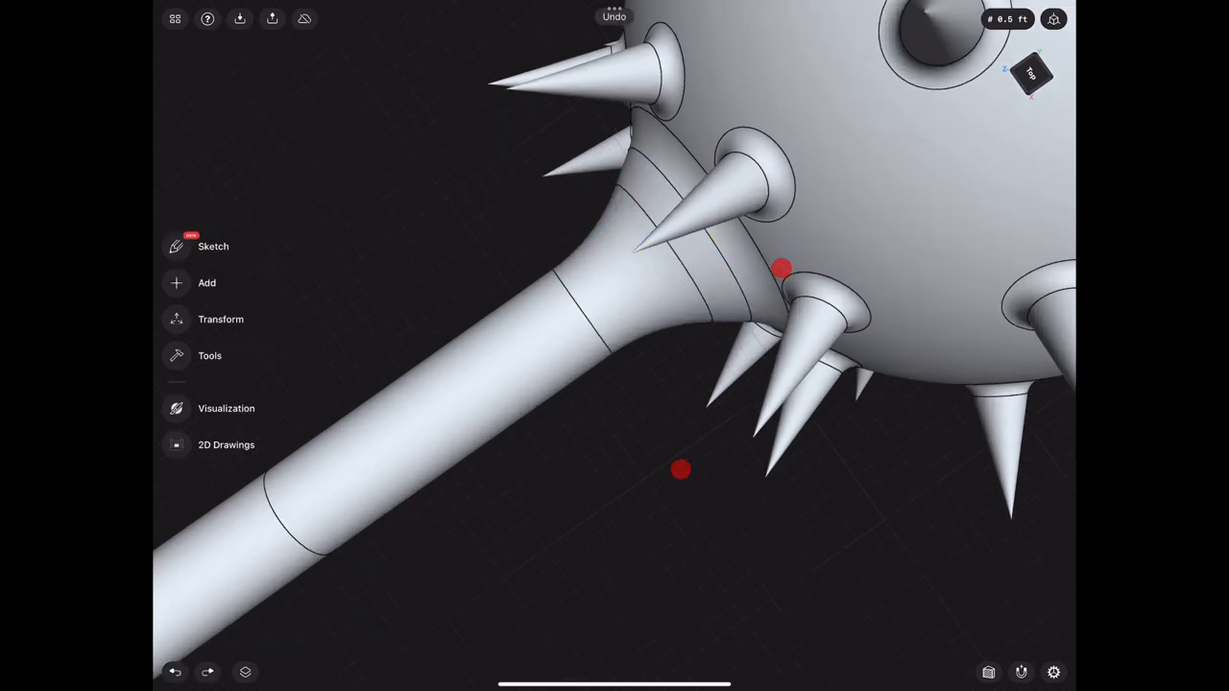
pyautogui.click(668, 269)
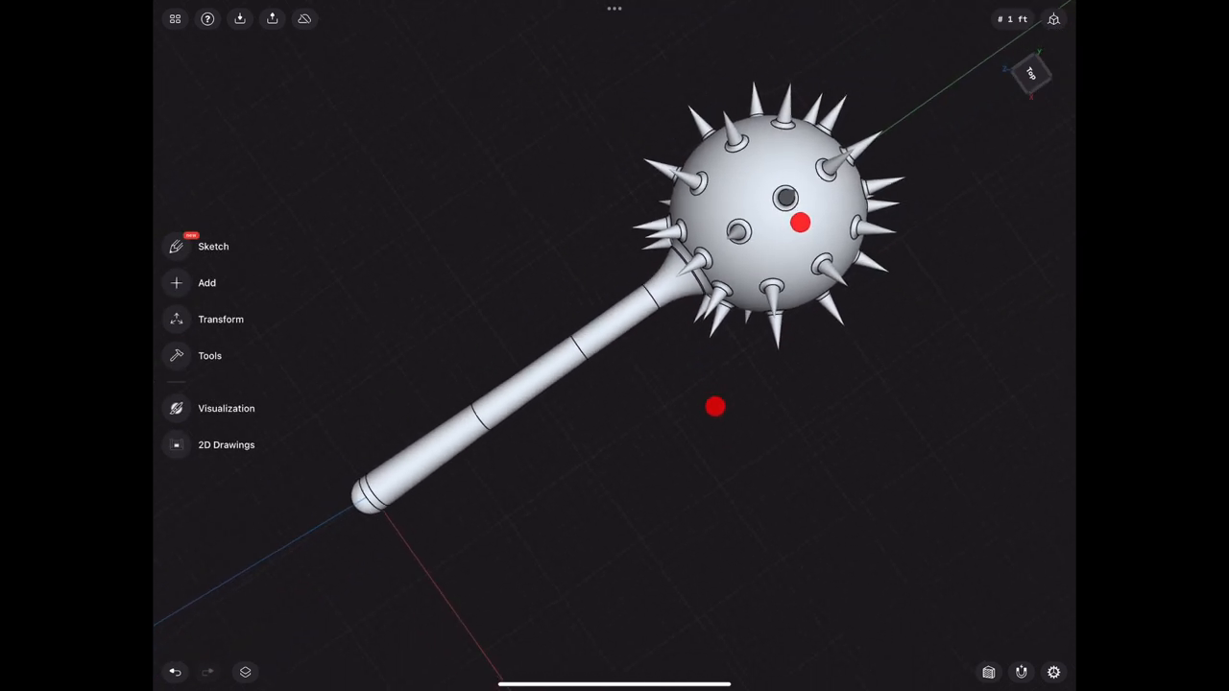
pyautogui.moveTo(803, 222); pyautogui.dragTo(726, 245)
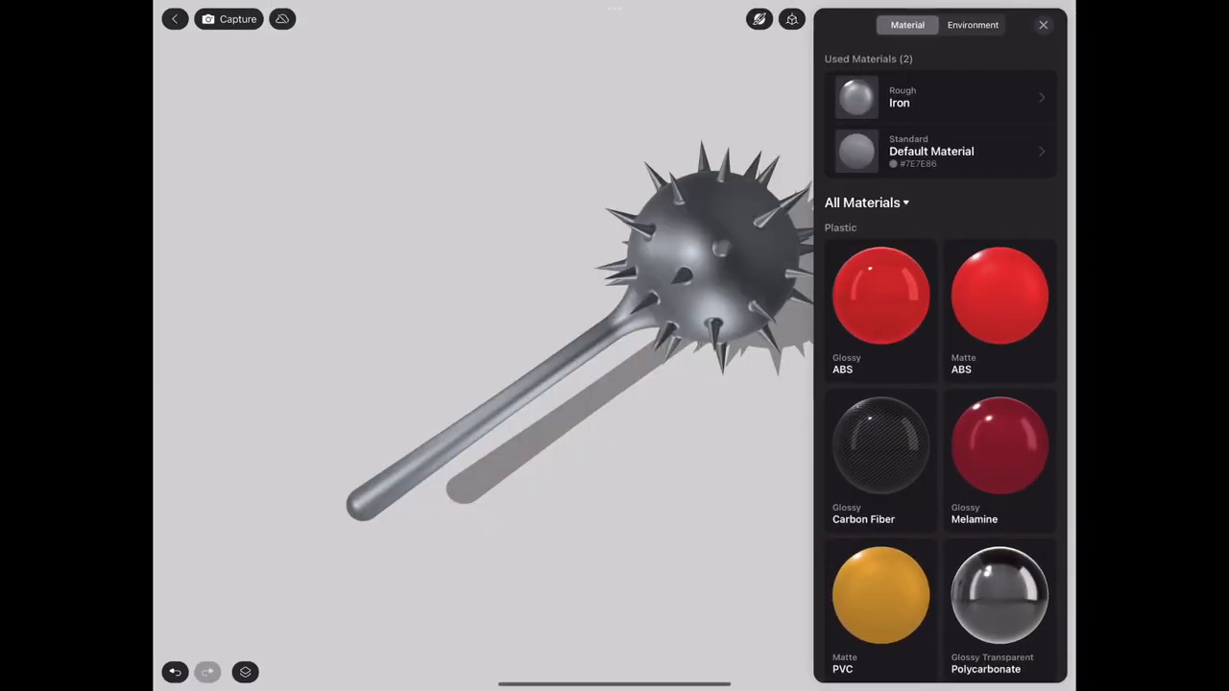
pyautogui.click(1043, 25)
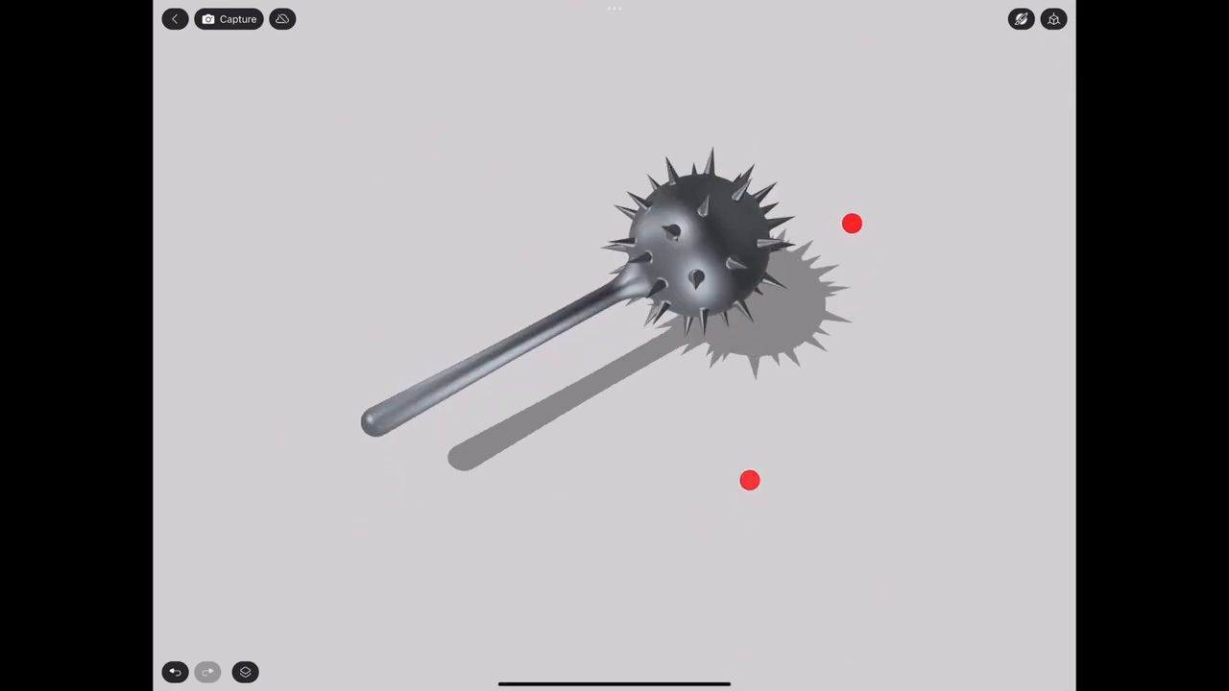